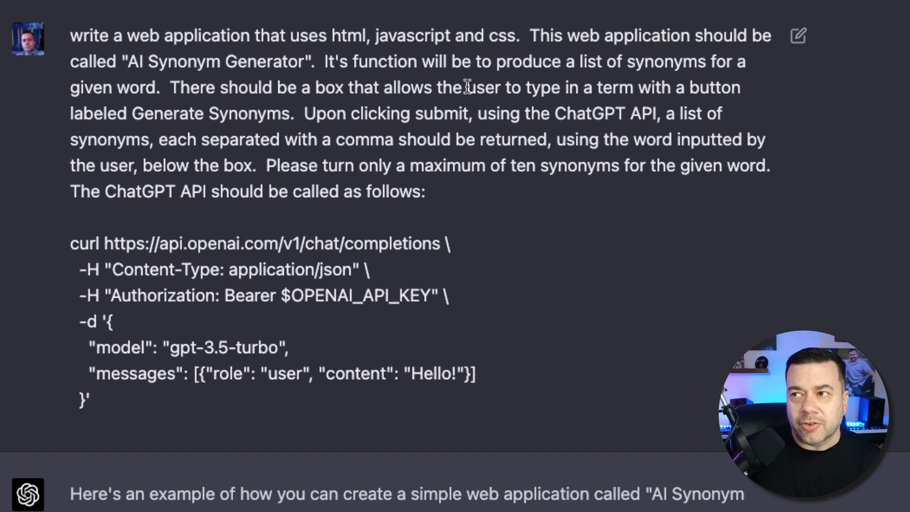
mouse_move(417, 122)
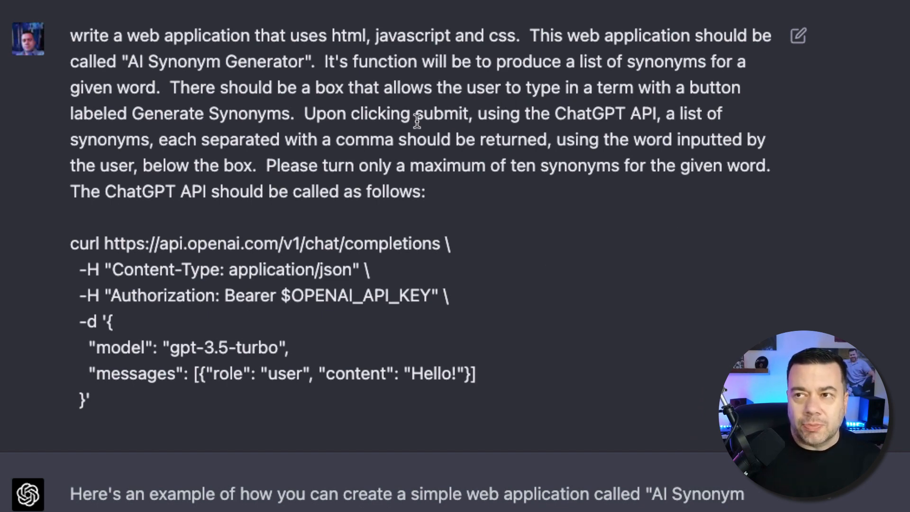
mouse_move(253, 96)
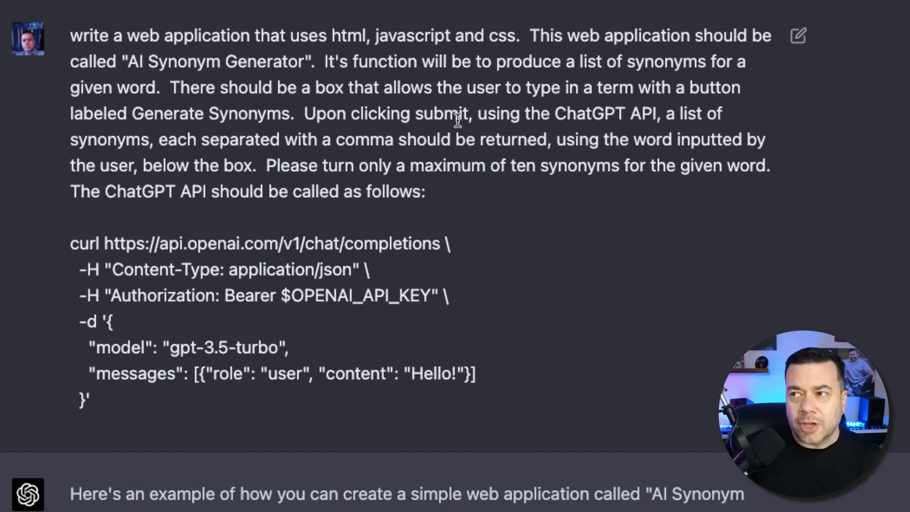
mouse_move(246, 145)
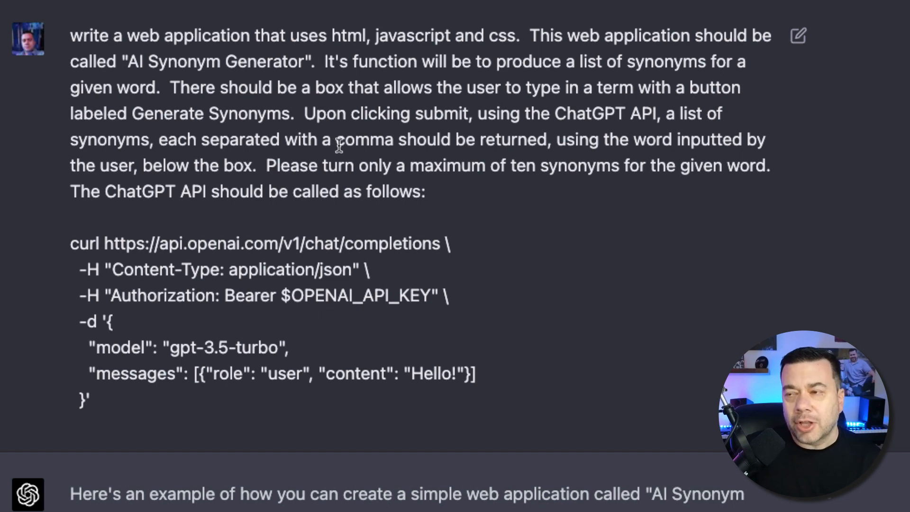
mouse_move(569, 126)
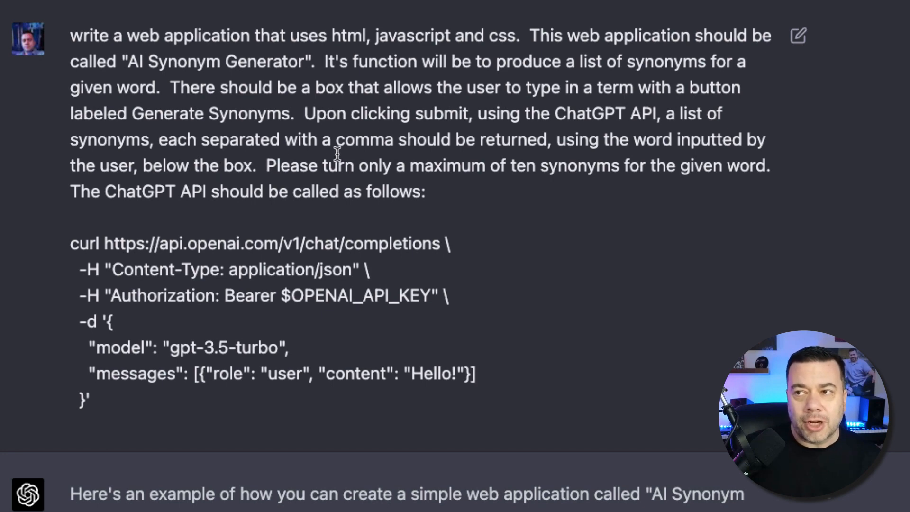
mouse_move(442, 146)
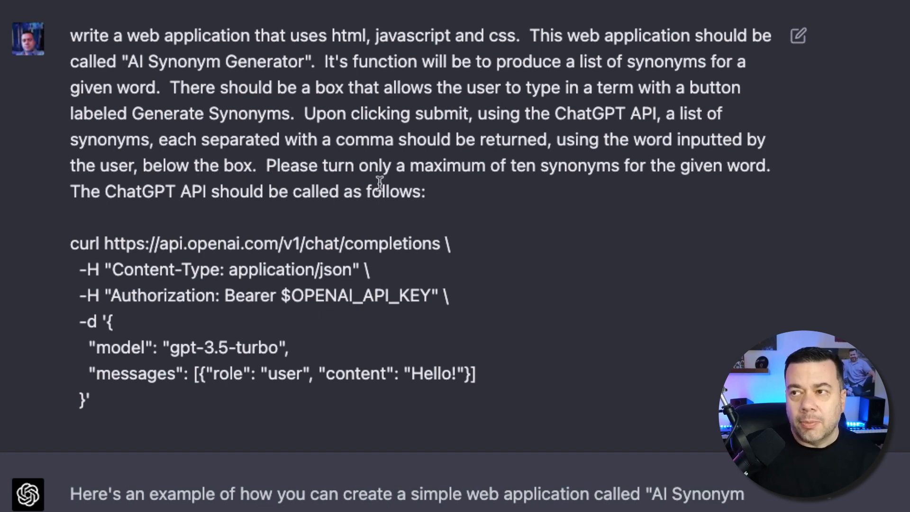
mouse_move(503, 181)
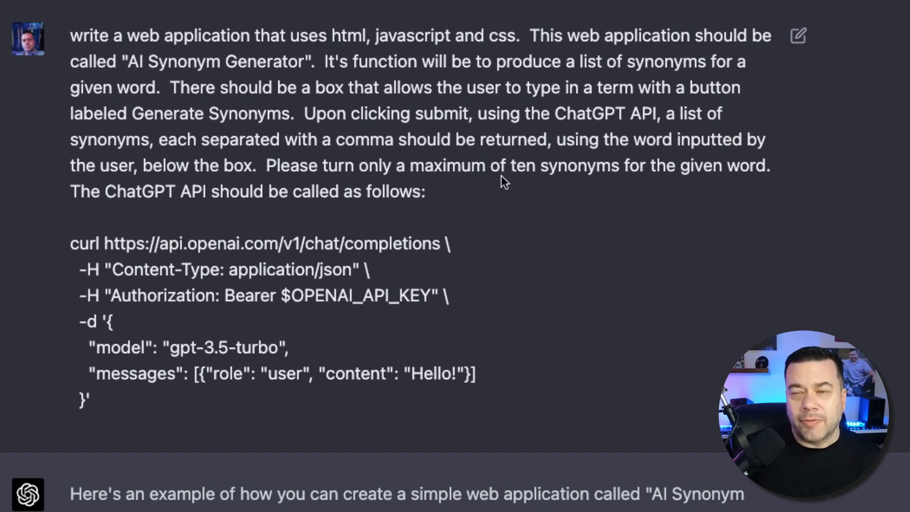
mouse_move(666, 189)
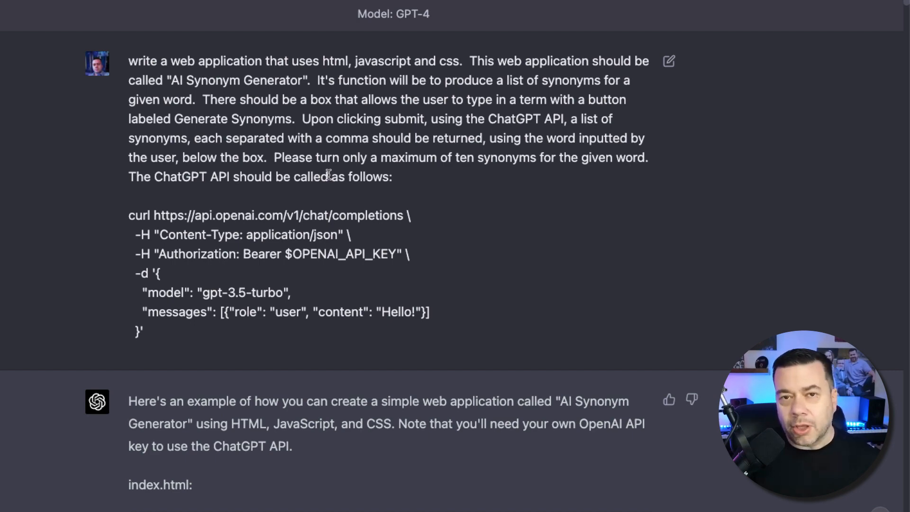
Step: Scroll through index.html's generator sections, then switch to styles.css
scroll("down", 3)
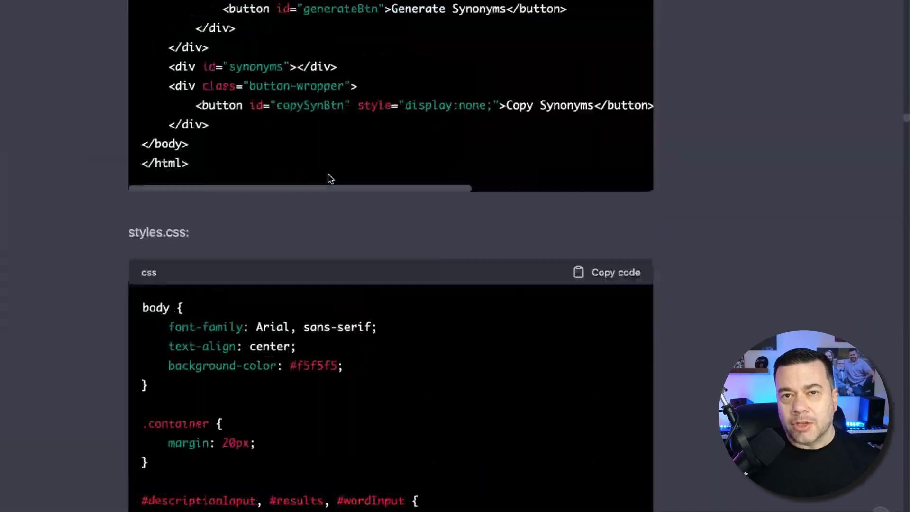
scroll("down", 3)
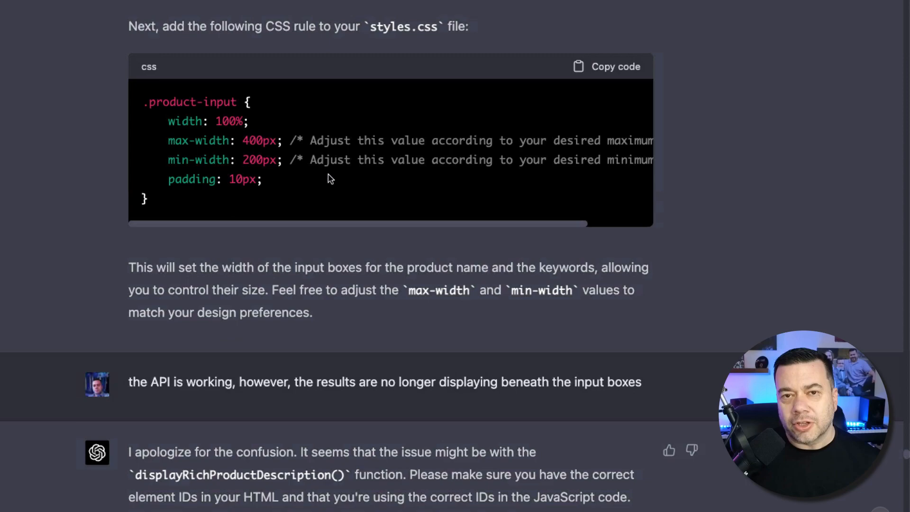
scroll("down", 3)
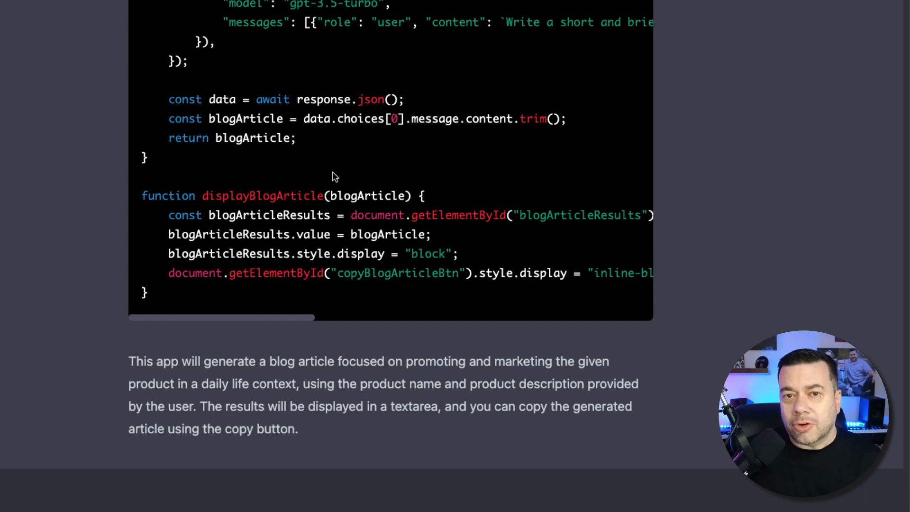
mouse_move(341, 181)
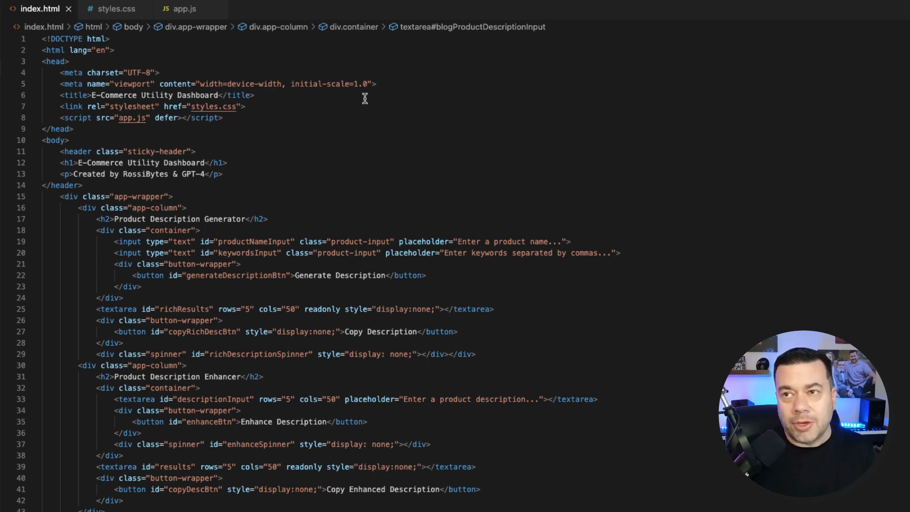
scroll("down", 3)
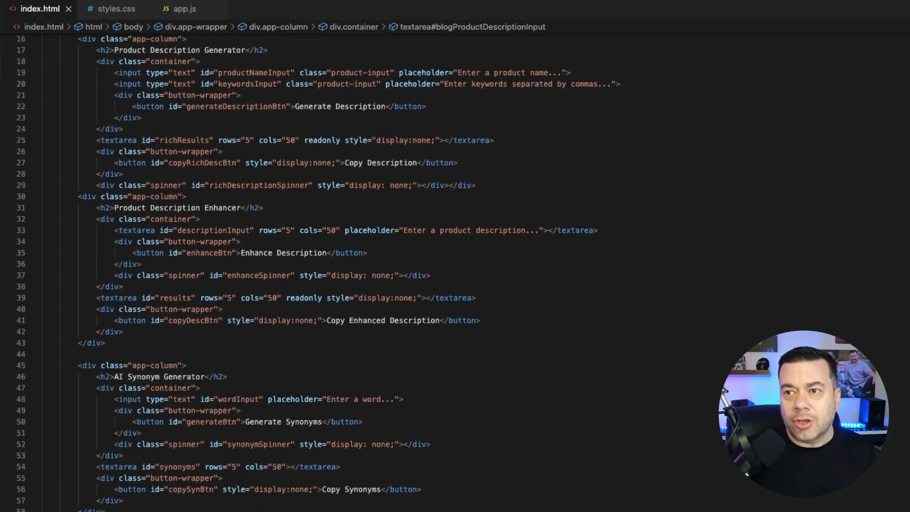
scroll("down", 3)
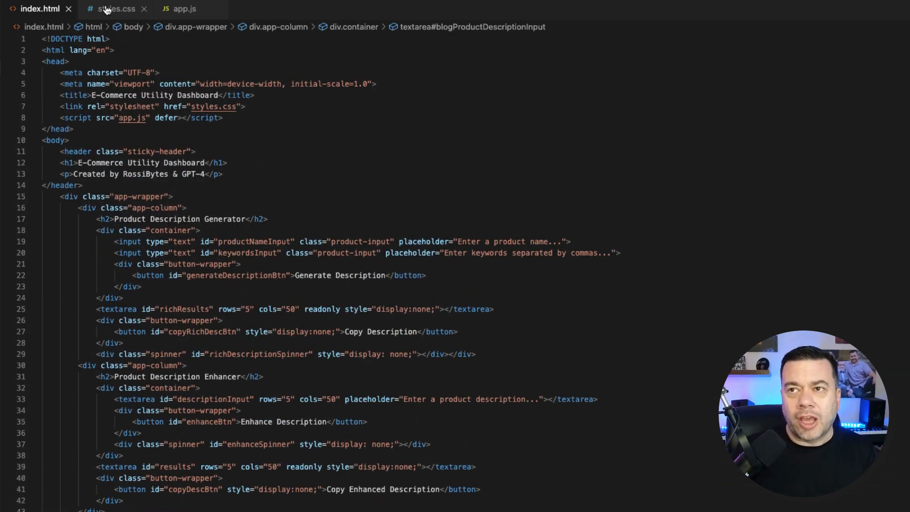
left_click(116, 8)
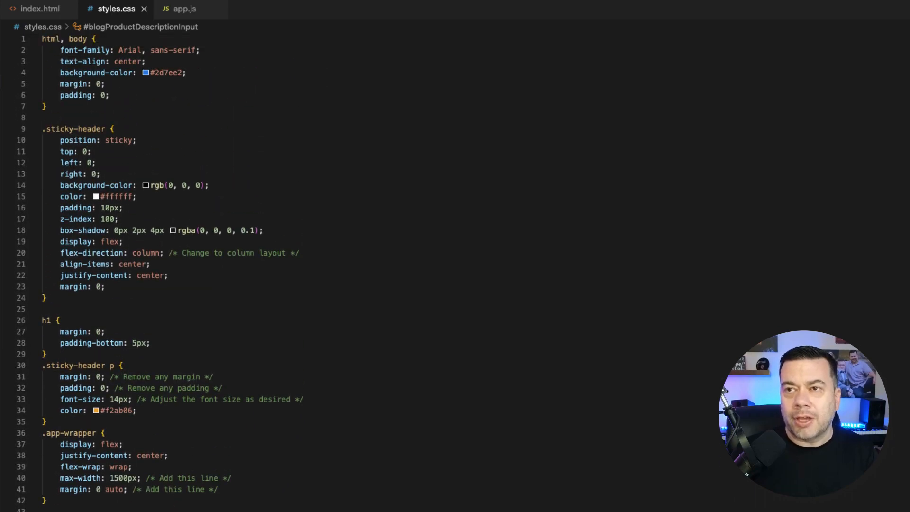
Step: Switch to app.js and scroll up to the enhance product description code
left_click(185, 9)
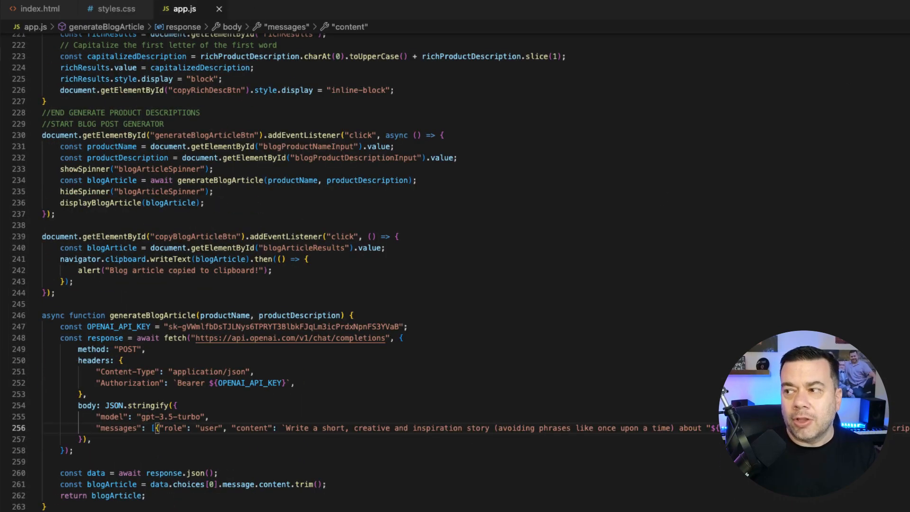
scroll("up", 3)
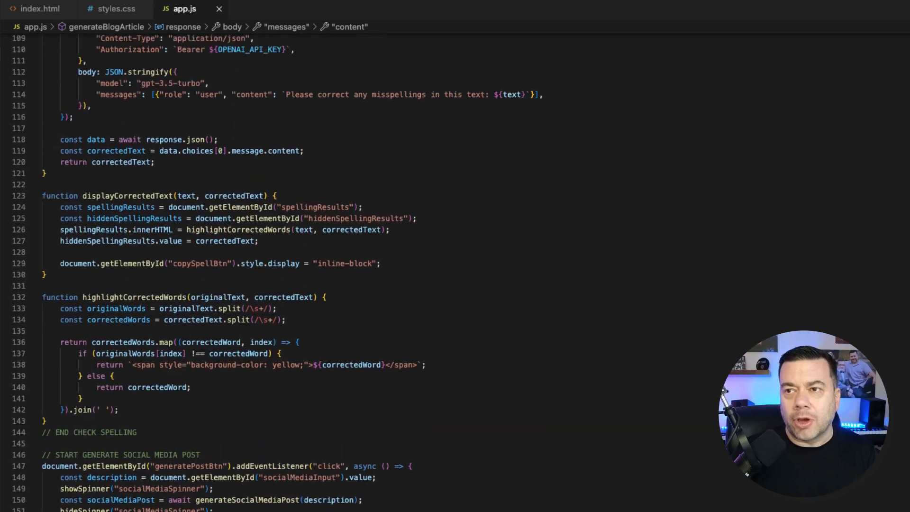
scroll("up", 3)
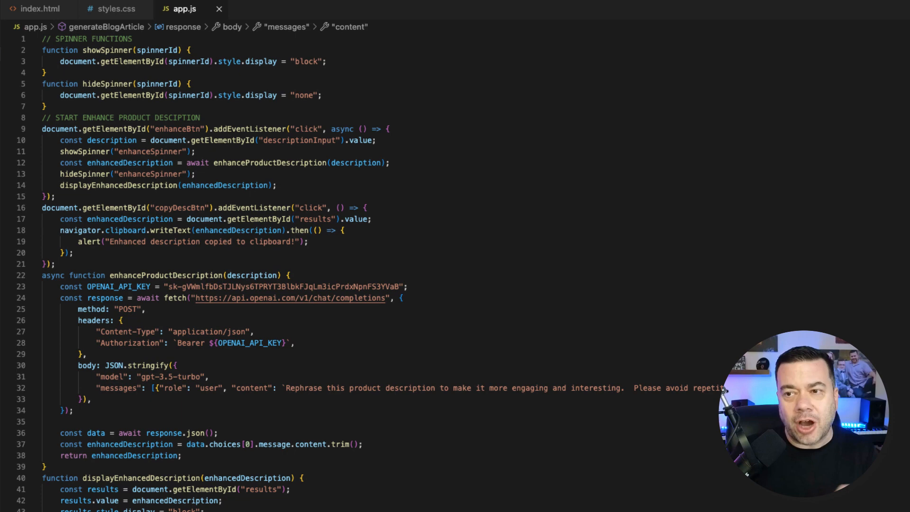
mouse_move(517, 481)
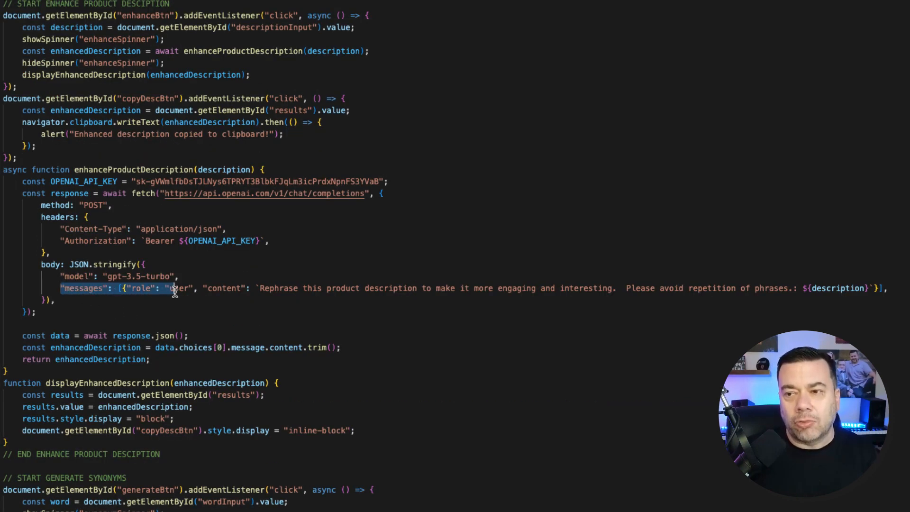
left_click_drag(174, 288, 557, 288)
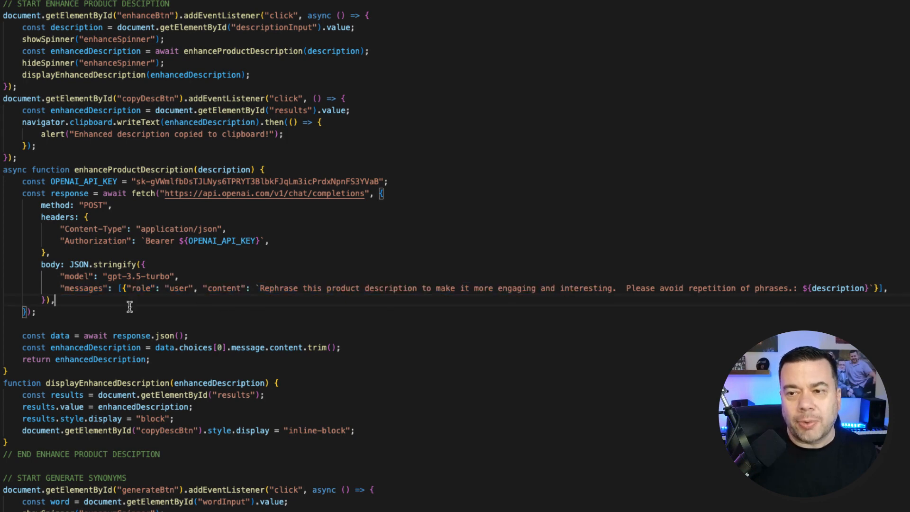
mouse_move(172, 299)
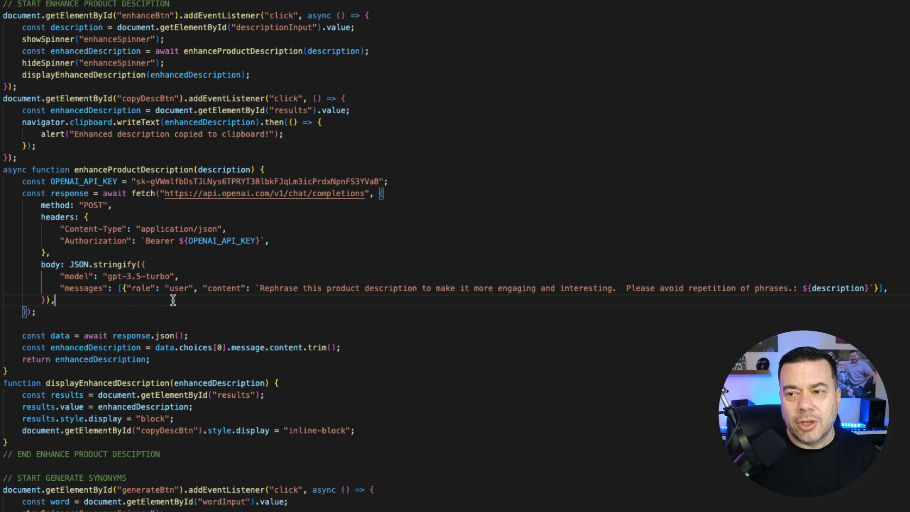
mouse_move(208, 293)
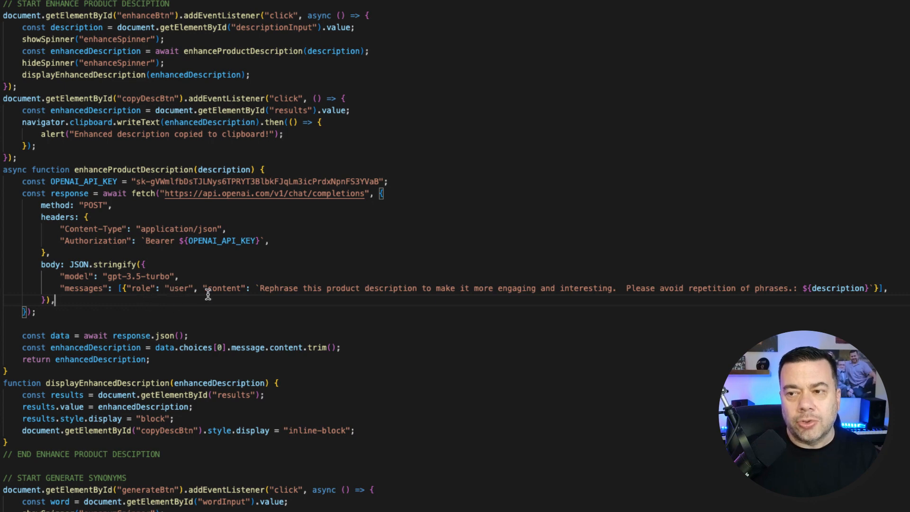
mouse_move(223, 289)
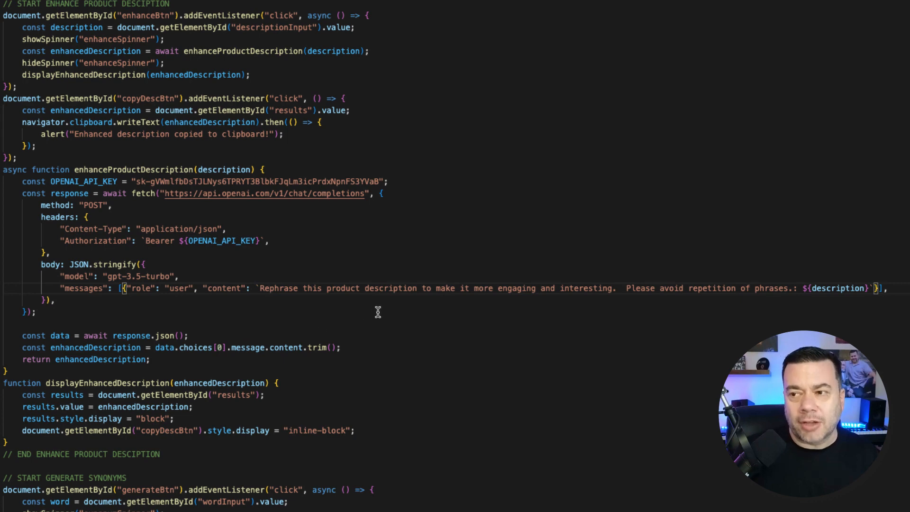
mouse_move(558, 310)
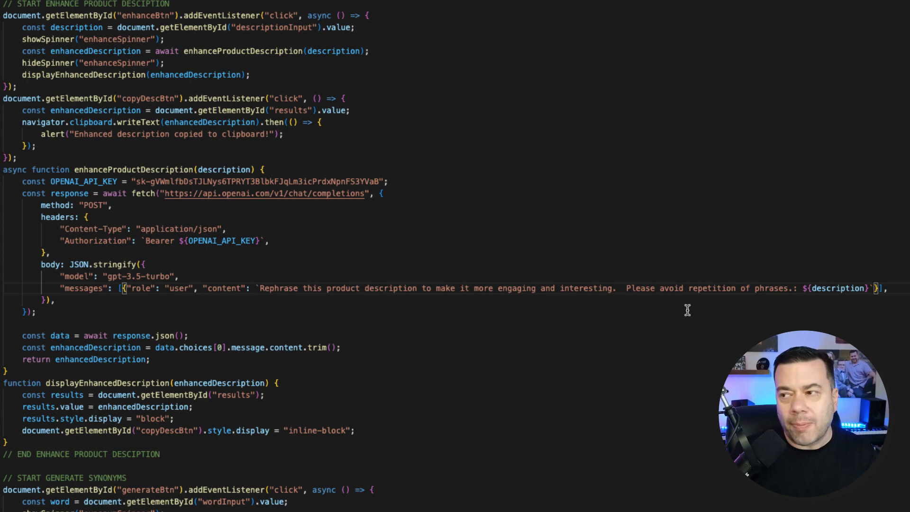
mouse_move(837, 295)
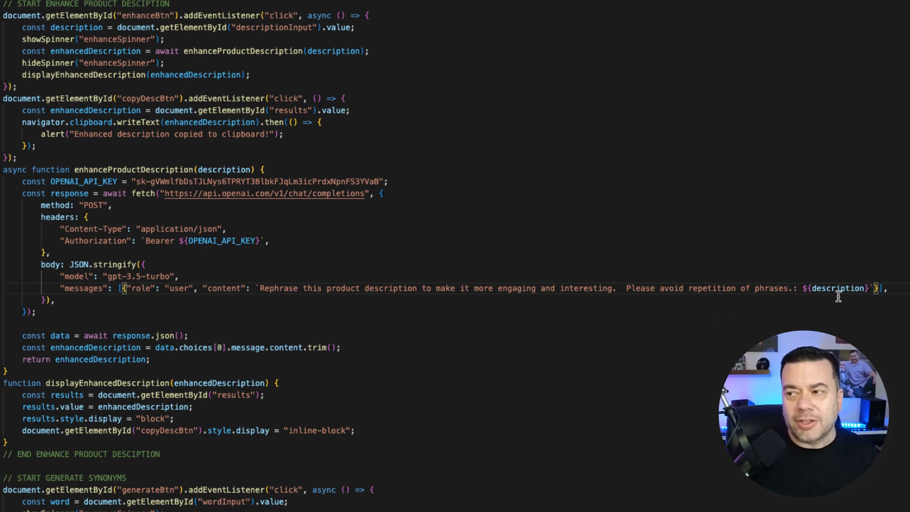
mouse_move(818, 306)
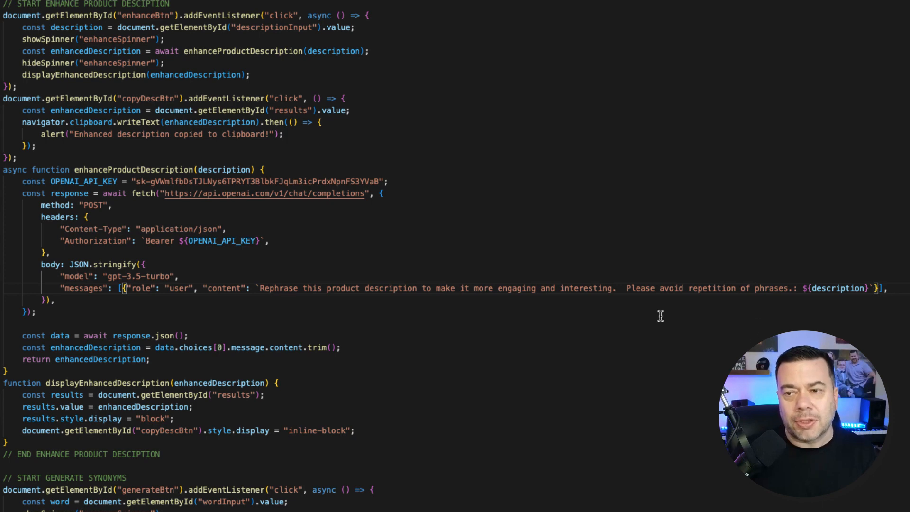
mouse_move(167, 306)
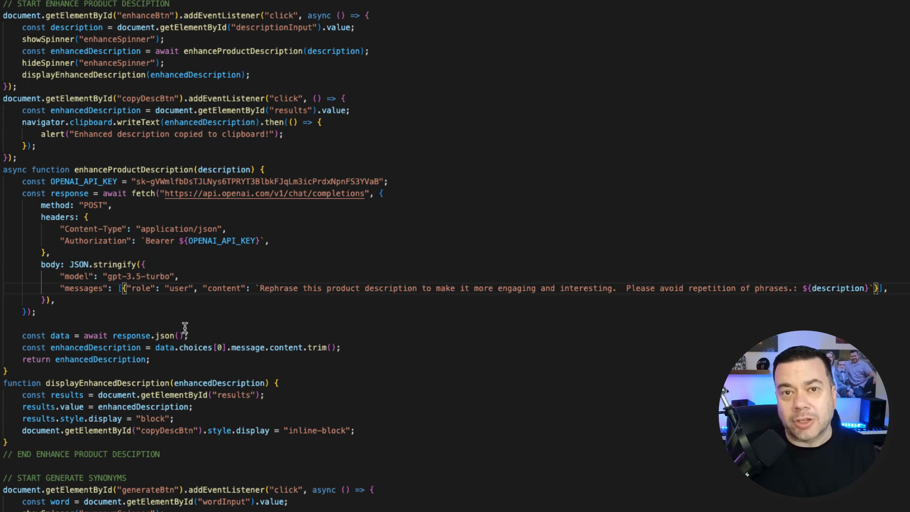
left_click(214, 23)
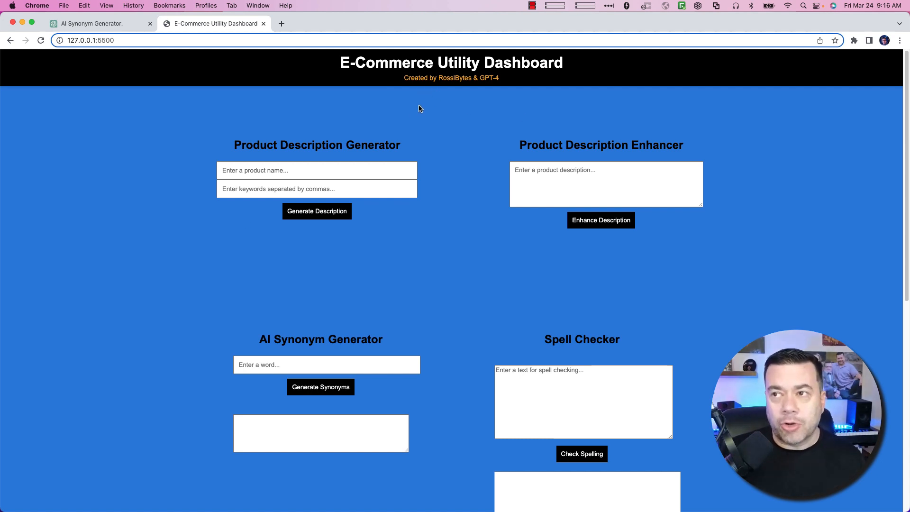
mouse_move(456, 136)
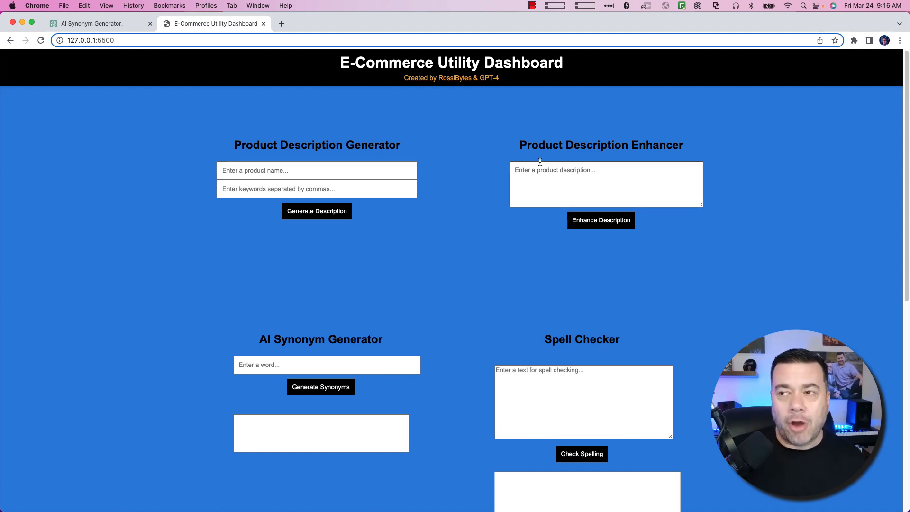
mouse_move(619, 163)
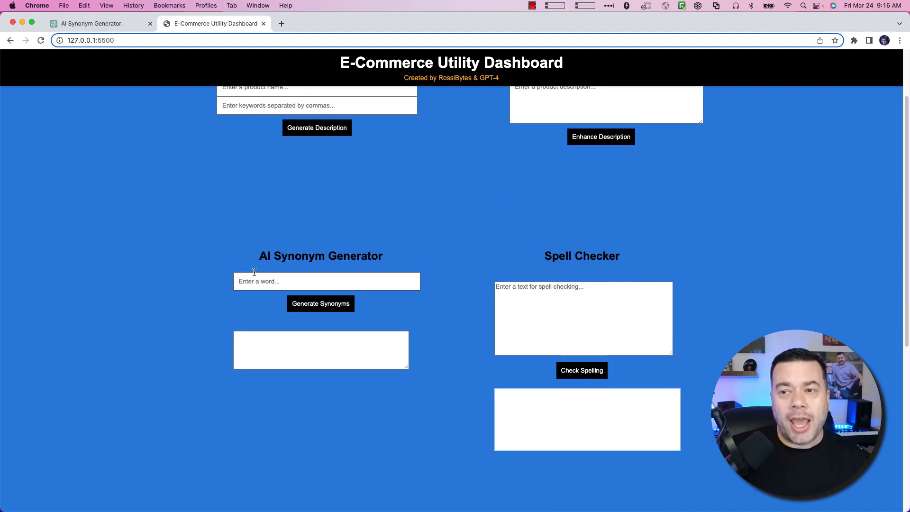
scroll("down", 3)
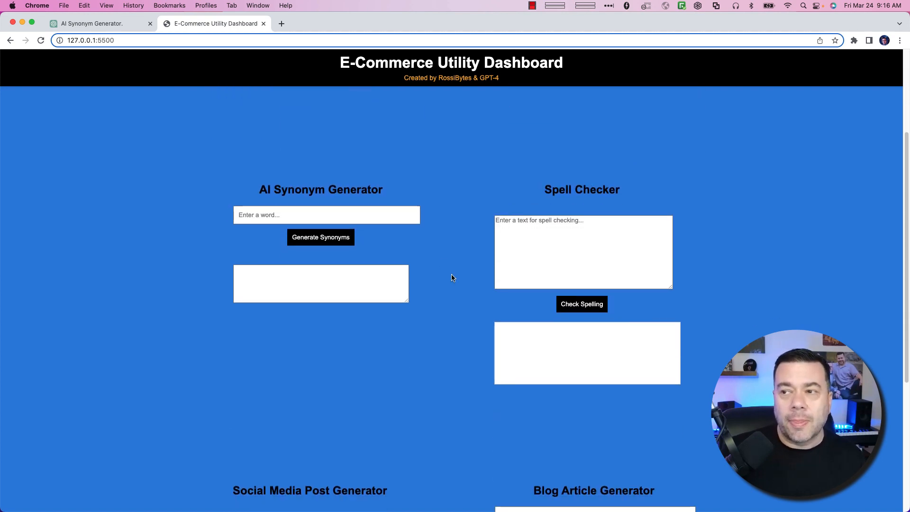
scroll("down", 3)
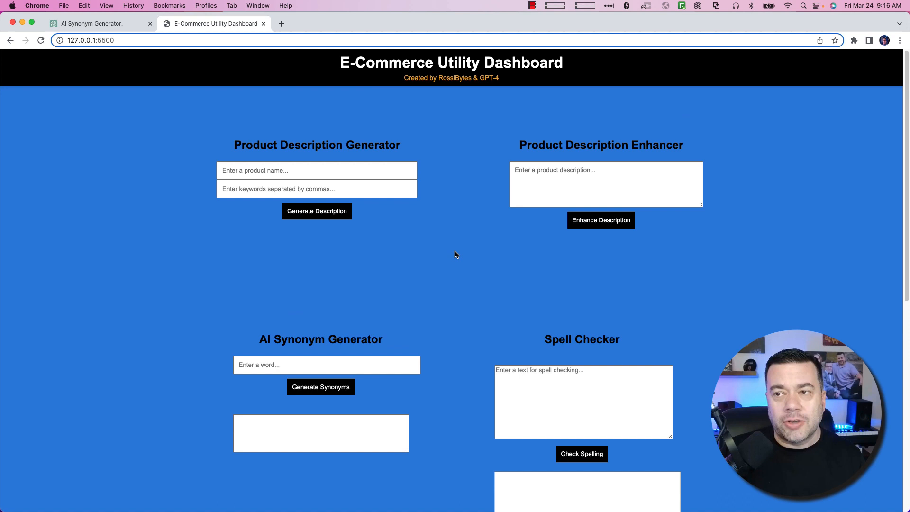
mouse_move(441, 236)
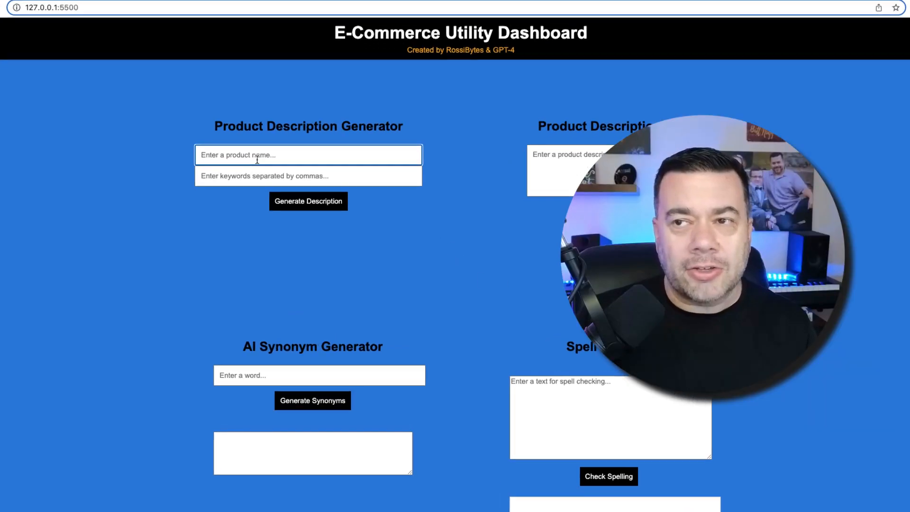
Step: Enter 'LakeView Adirondack Chair' as the product name in the description generator
scroll("down", 3)
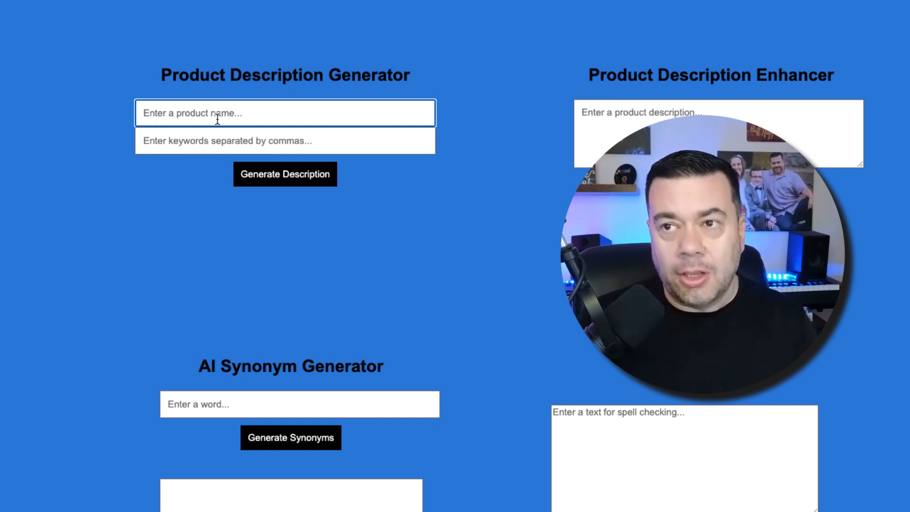
type("LakeView Adirondack Chair")
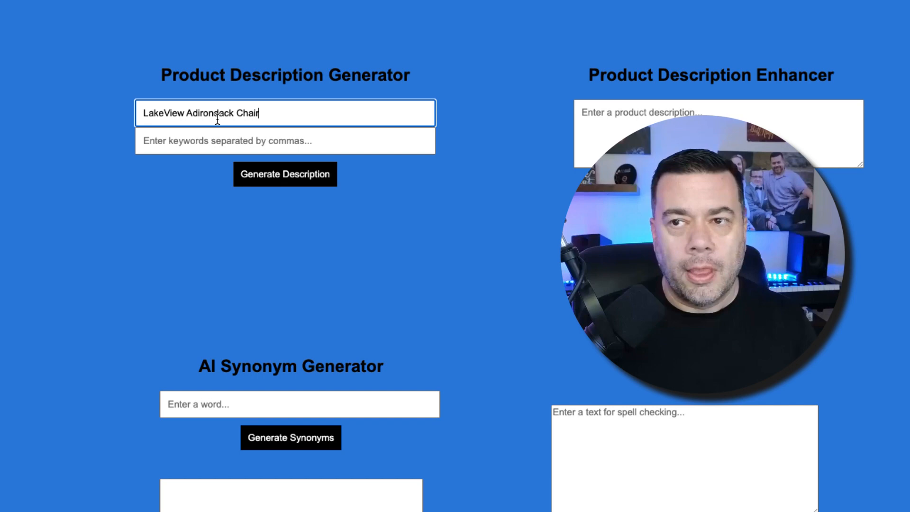
left_click(284, 140)
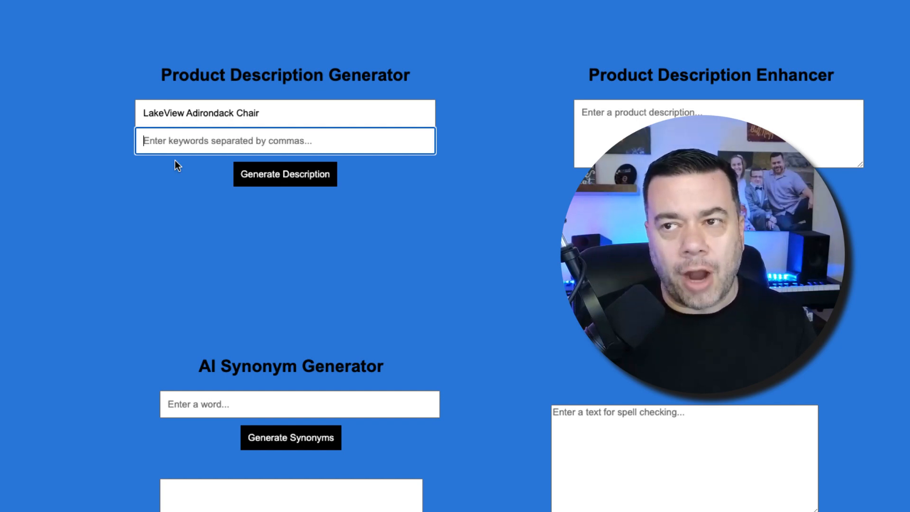
Step: Add keywords like Polywood lumber, waterfall front, curved back, UV protectant, then generate a description
type("comfy,")
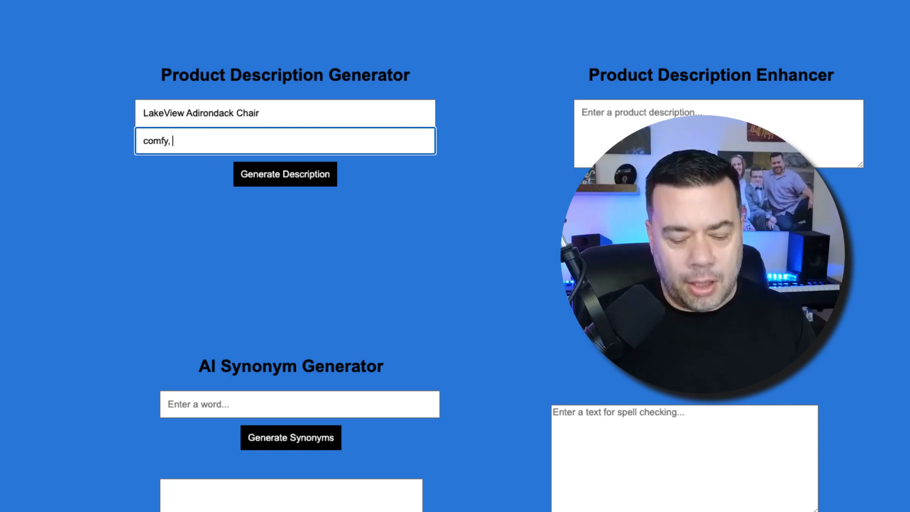
type("Polywood lumber,")
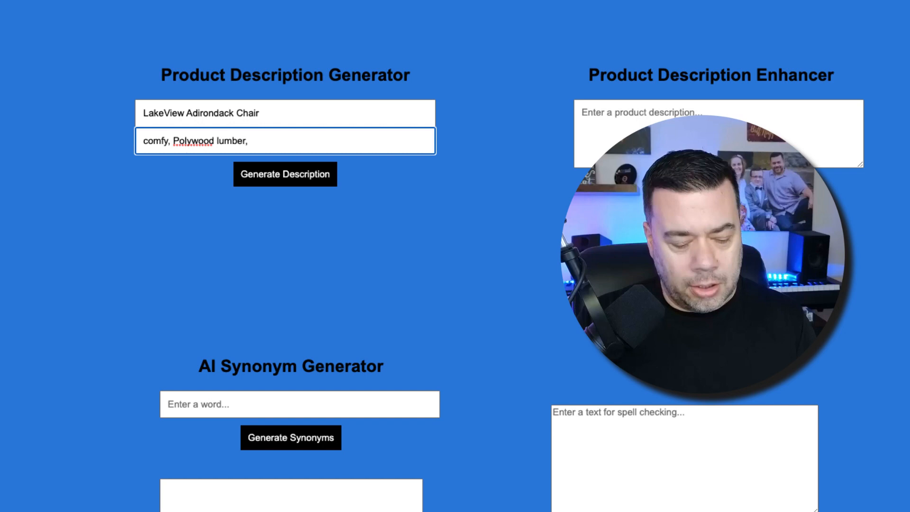
type("waterfall")
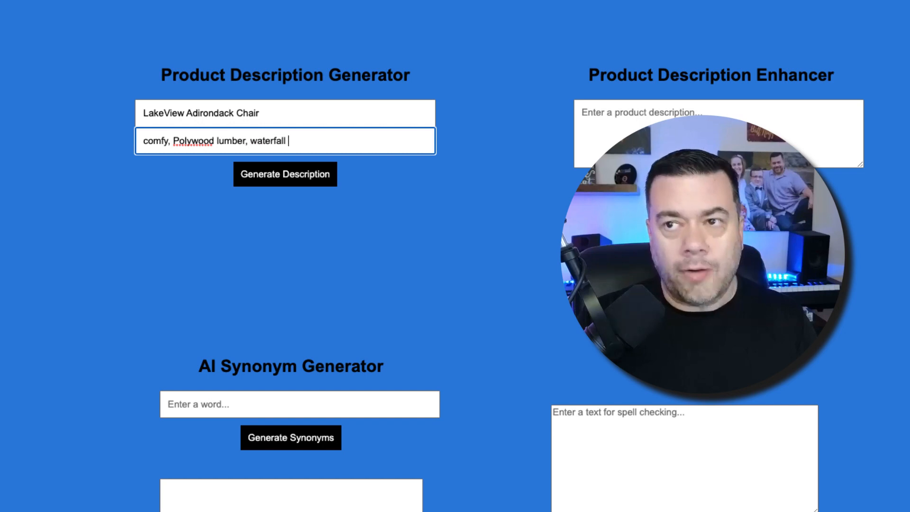
type("front, cur")
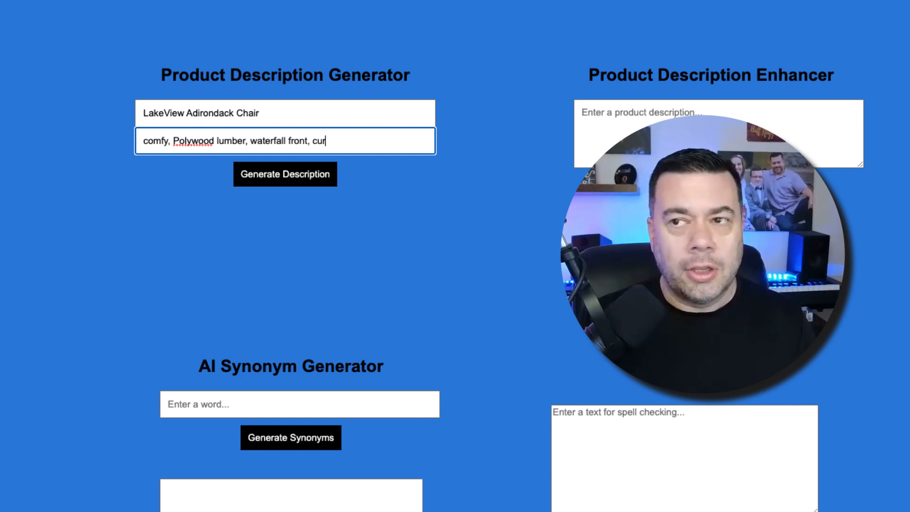
type("ved back")
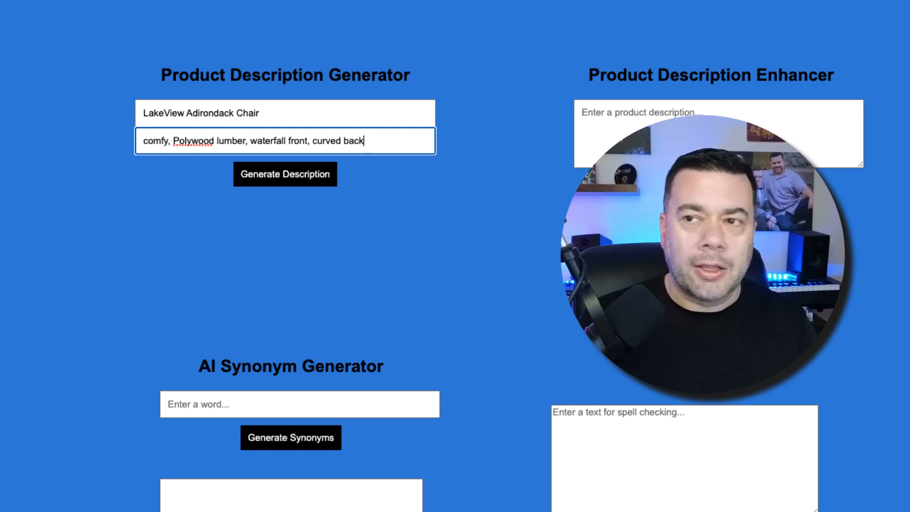
type(", contoured,")
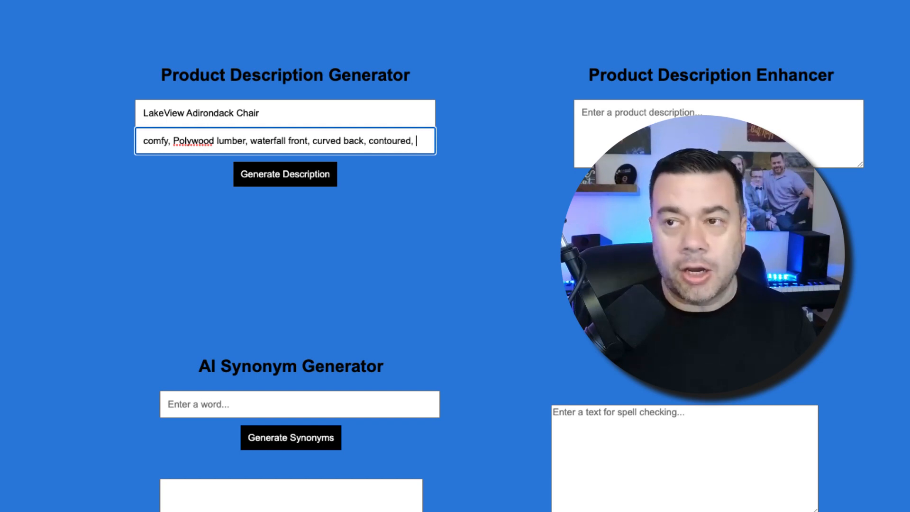
type("UV protectant,")
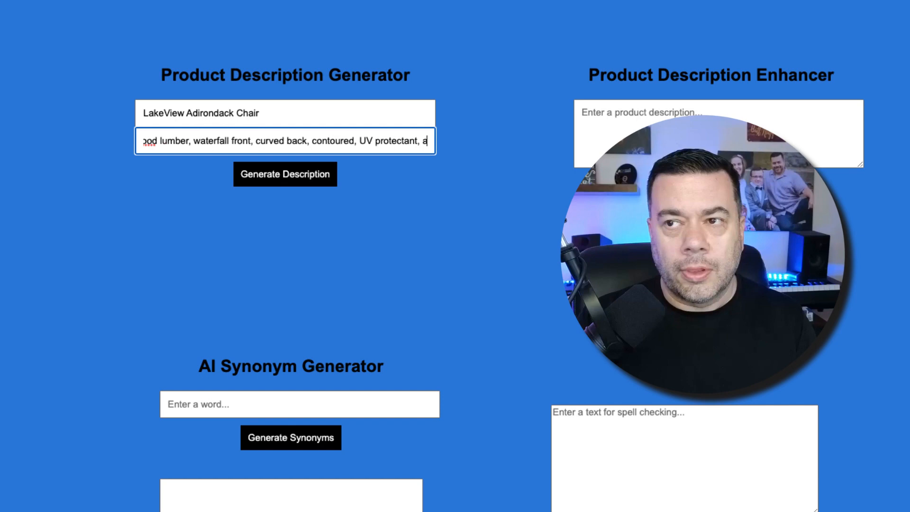
type("assembly required")
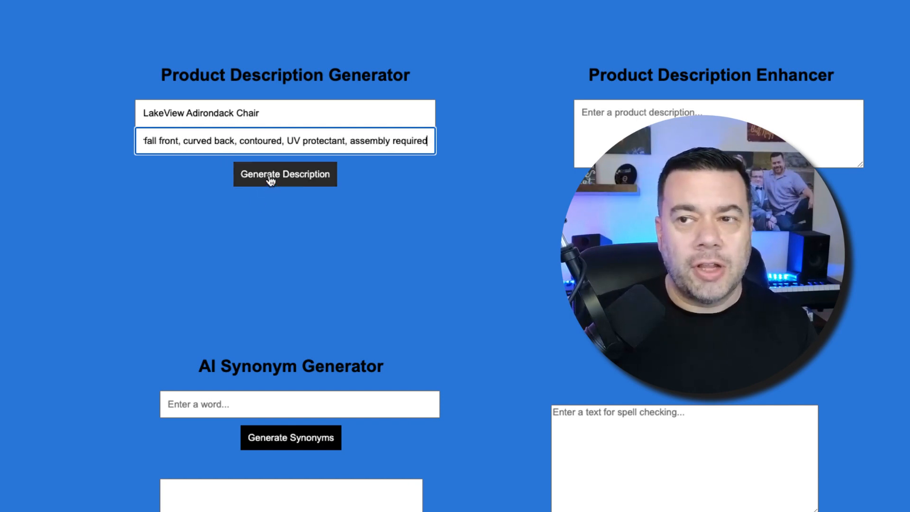
left_click(285, 174)
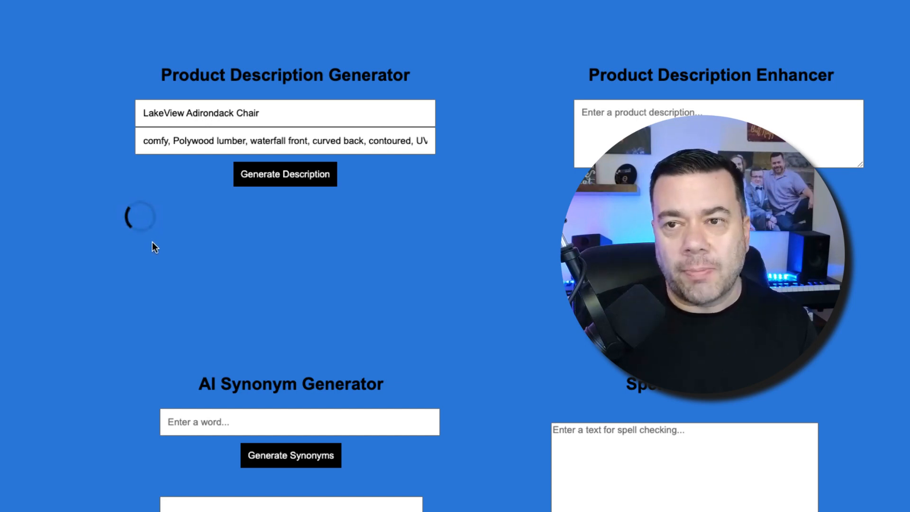
mouse_move(292, 276)
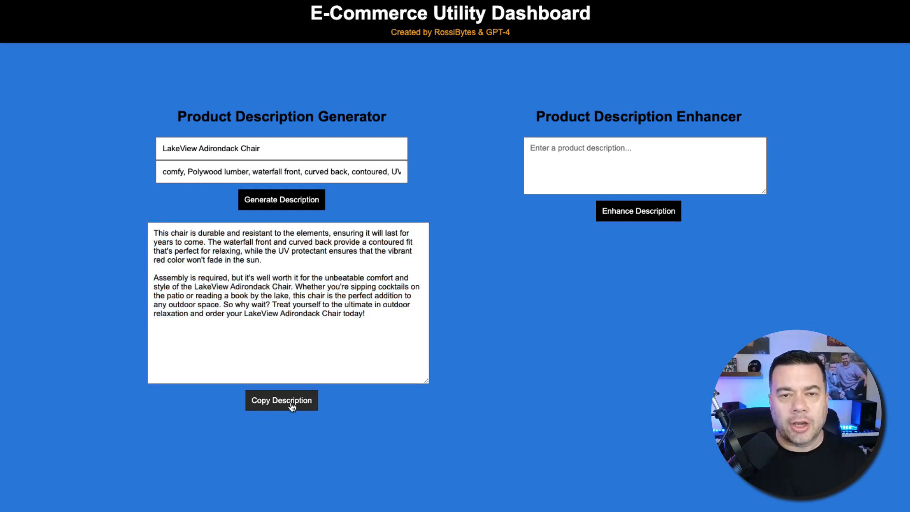
Step: Copy the generated chair description, paste it into the enhancer, and run Enhance Description
left_click(281, 400)
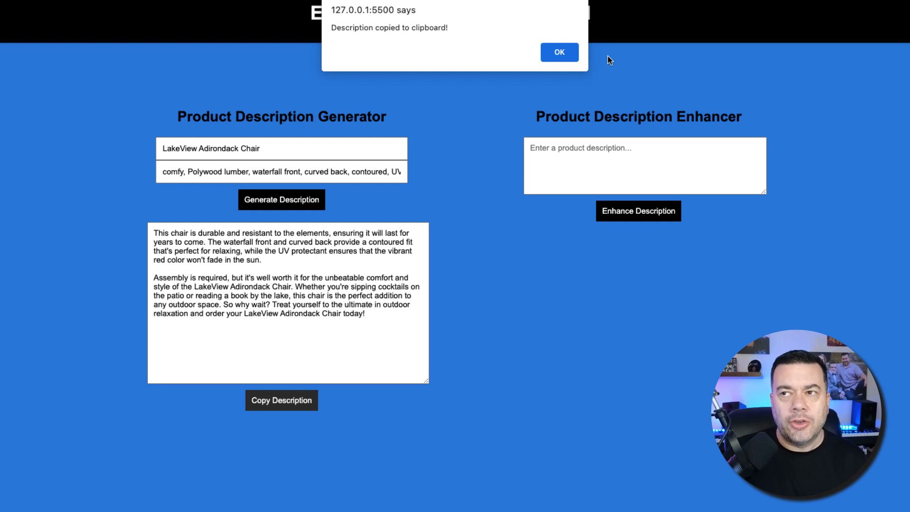
mouse_move(398, 43)
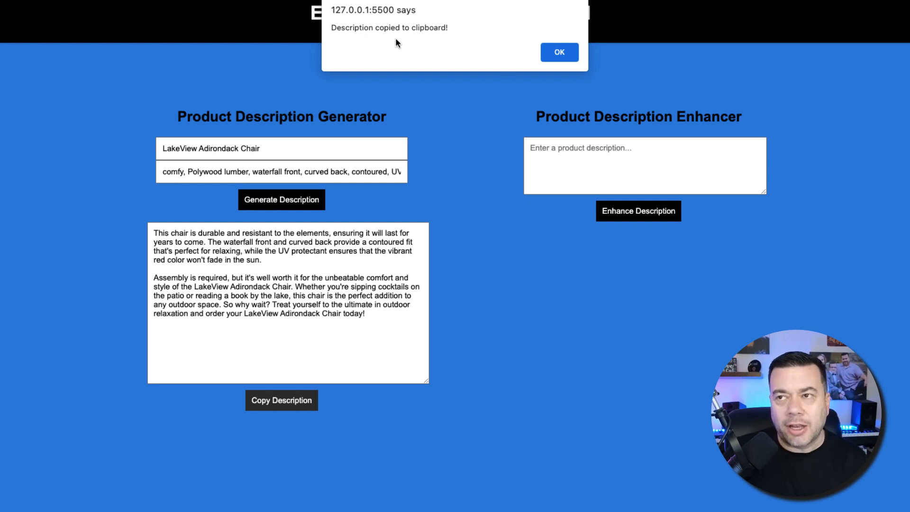
left_click(558, 52)
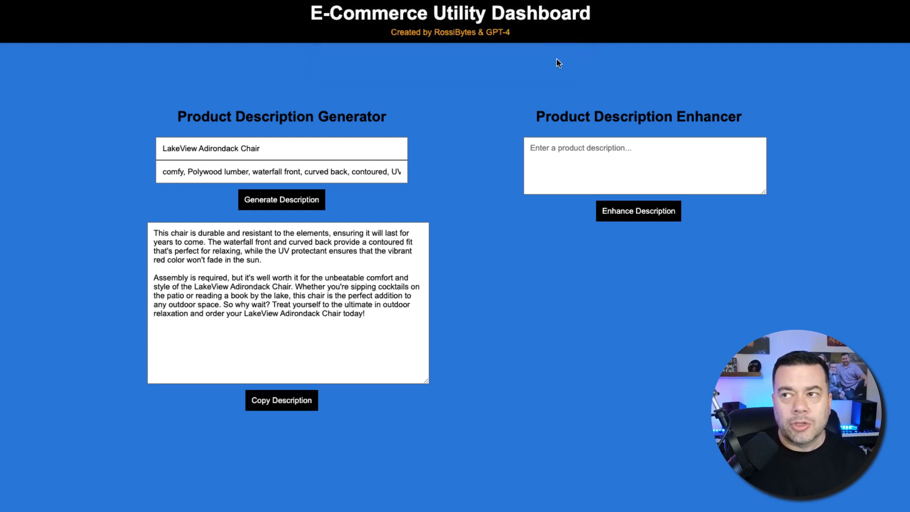
left_click(644, 165)
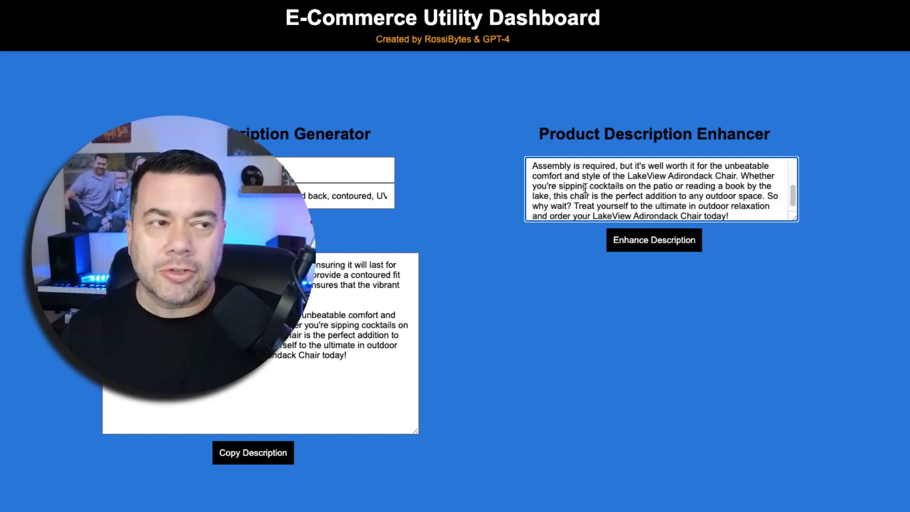
left_click(651, 239)
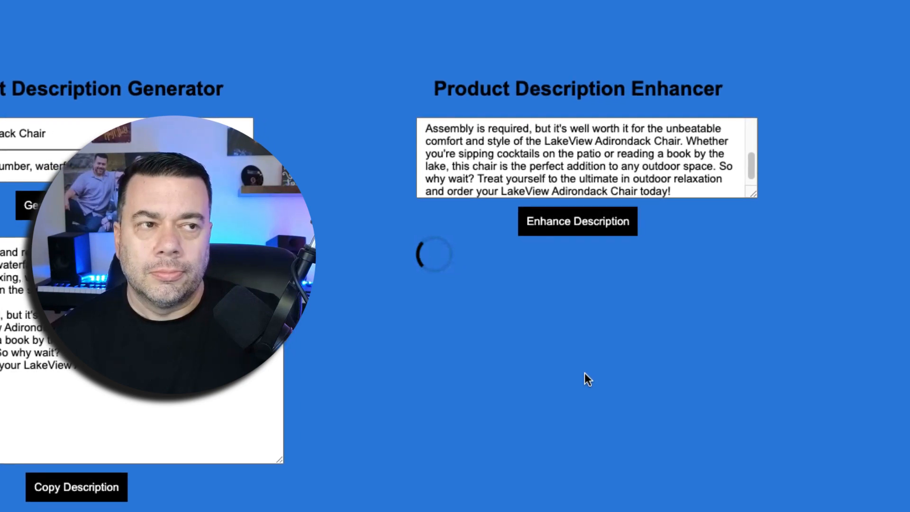
Step: Read the enhanced description beginning 'Experience the ultimate in outdoor relaxation.'
left_click(576, 221)
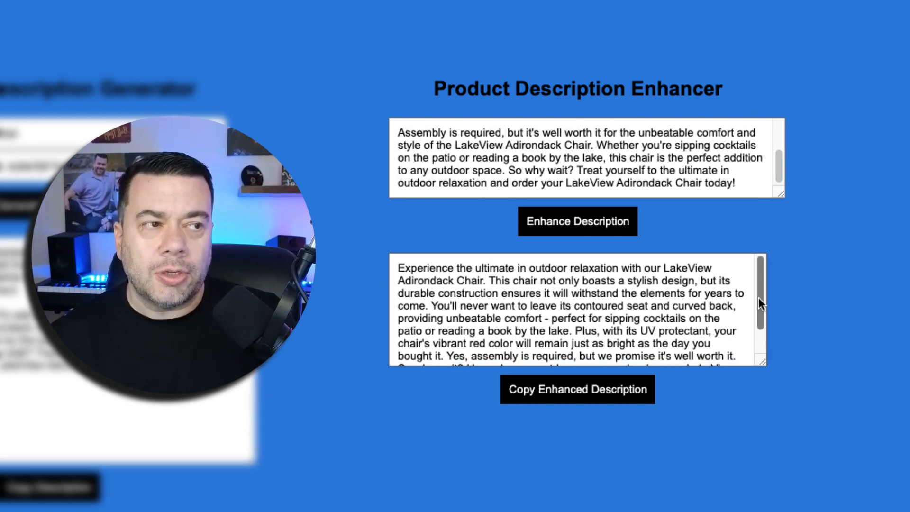
left_click(574, 310)
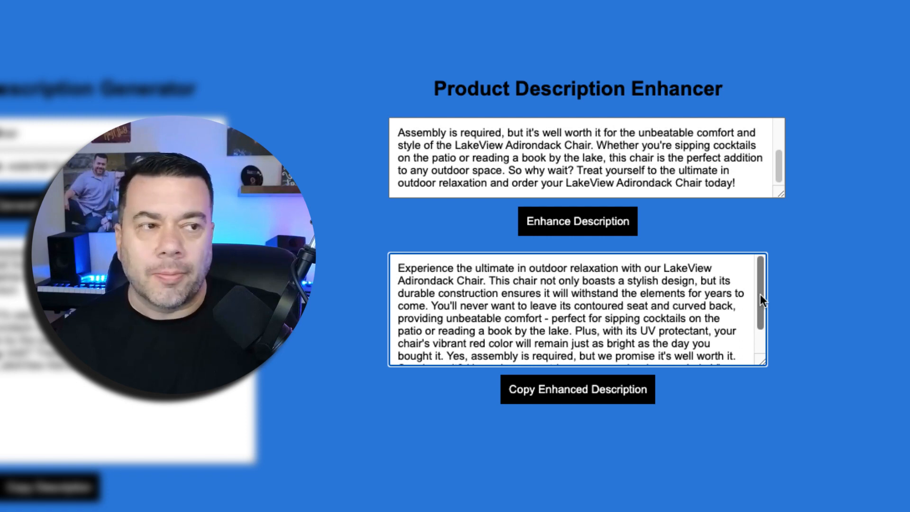
scroll("down", 3)
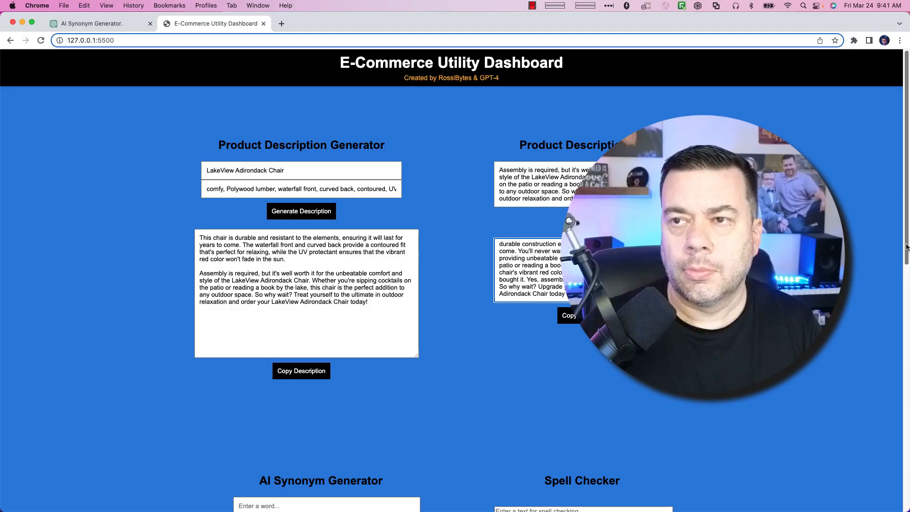
Step: Generate synonyms for 'Adirondack chair', then scroll down to the Spell Checker
scroll("down", 3)
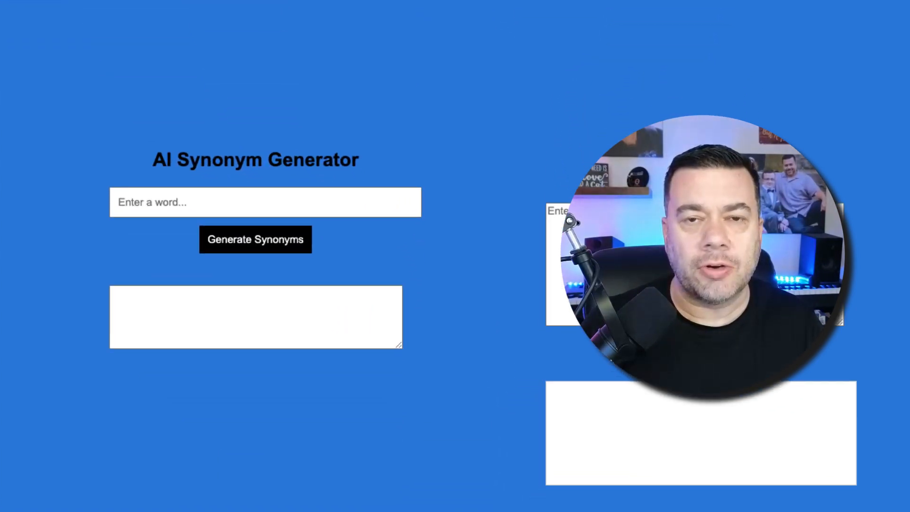
type("Adirondack chair")
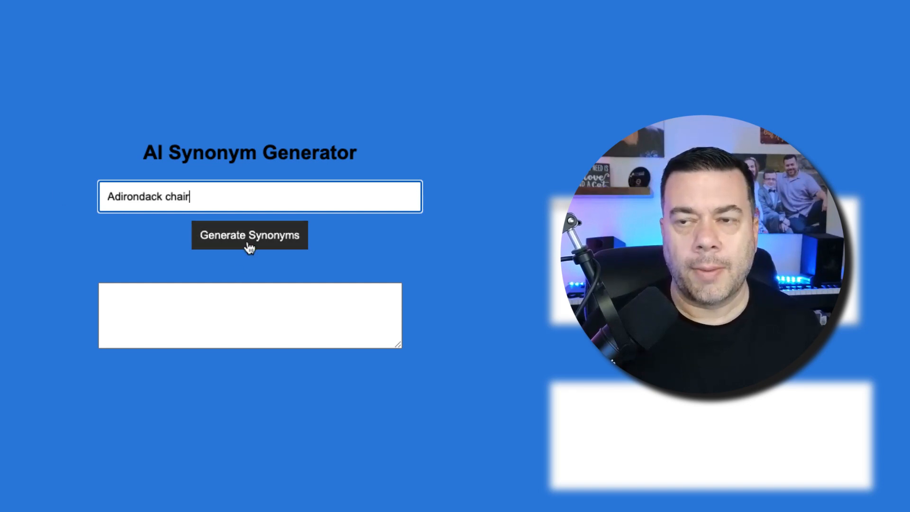
left_click(249, 235)
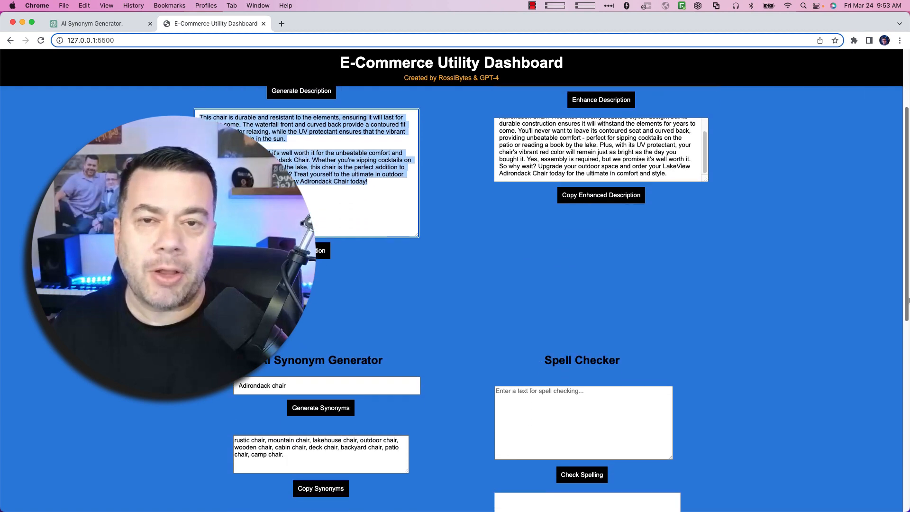
scroll("down", 3)
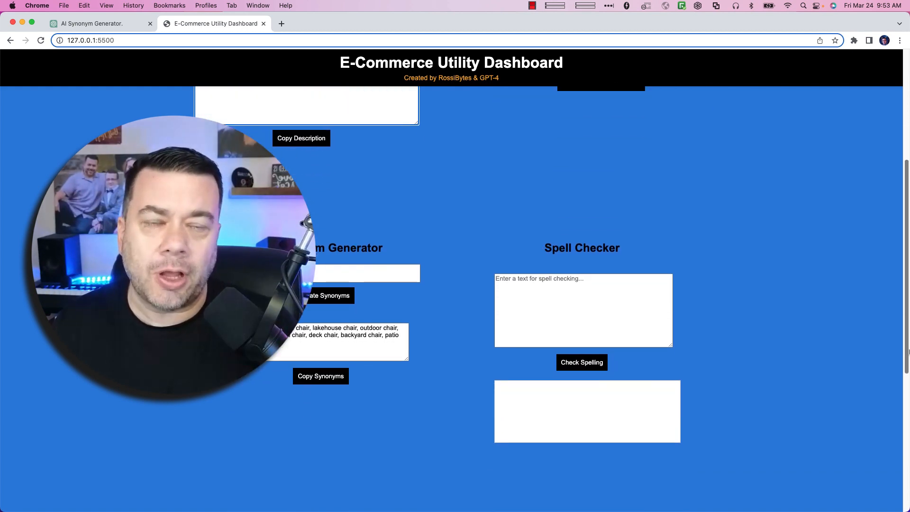
Step: Check spelling of the misspelled chair description and put it in the Social Media Post input
scroll("down", 3)
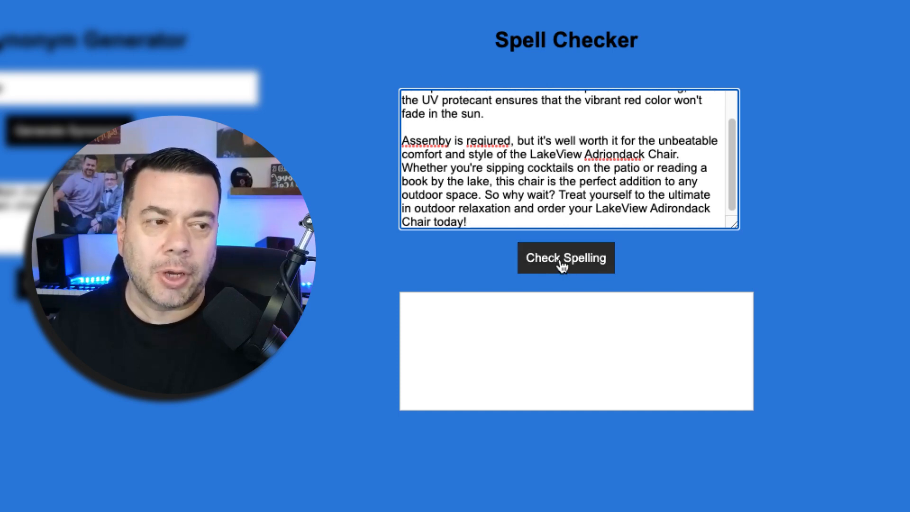
left_click(565, 258)
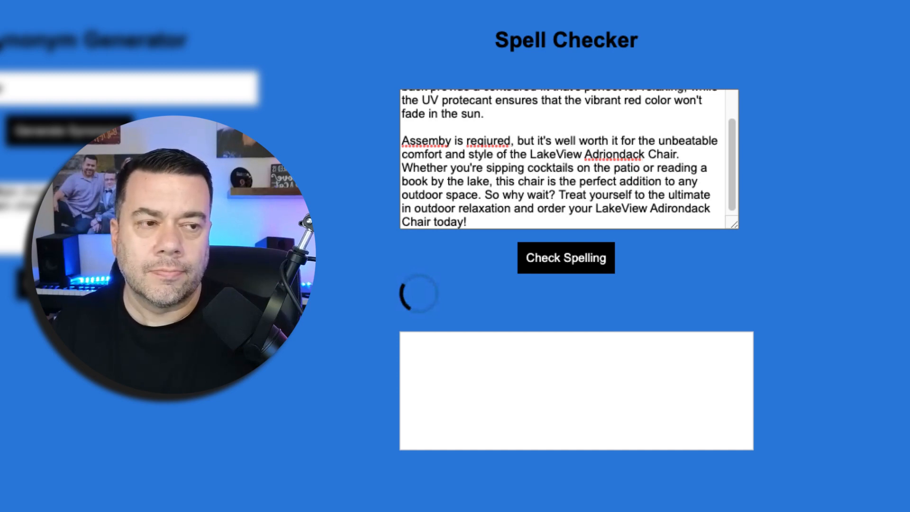
left_click(565, 257)
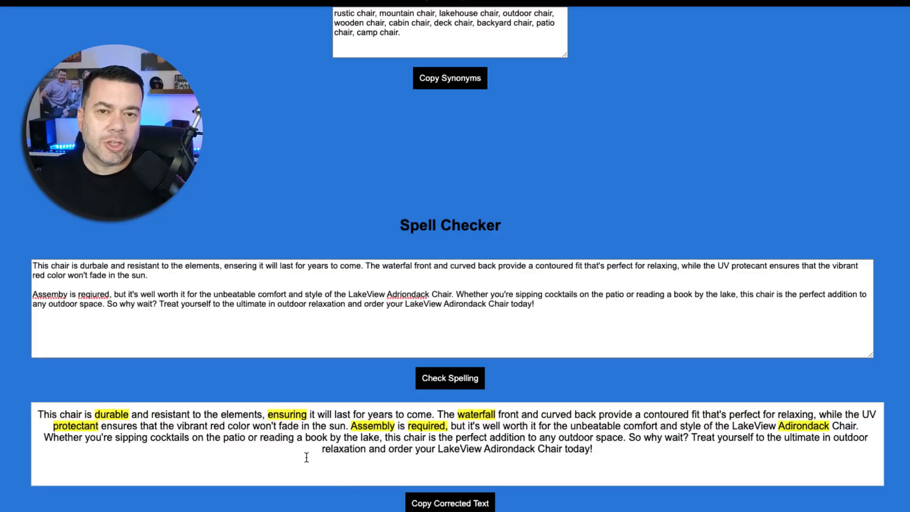
scroll("down", 3)
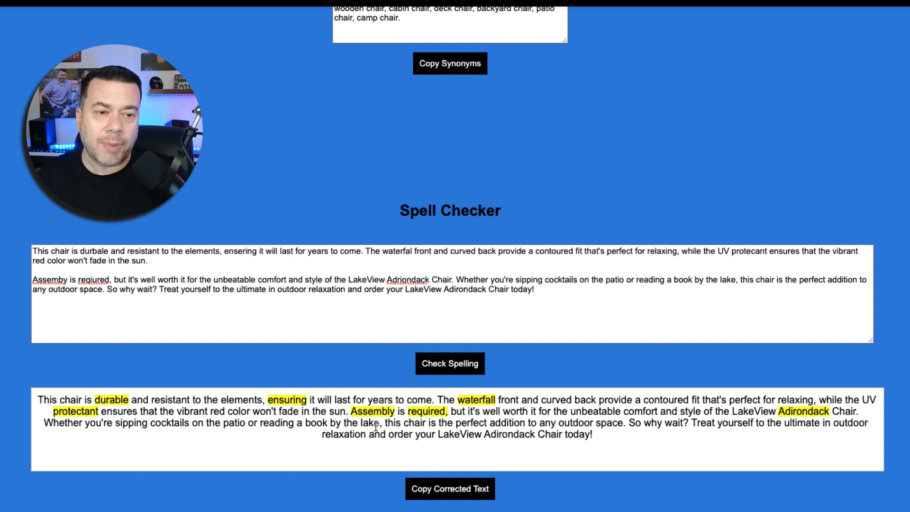
left_click(449, 488)
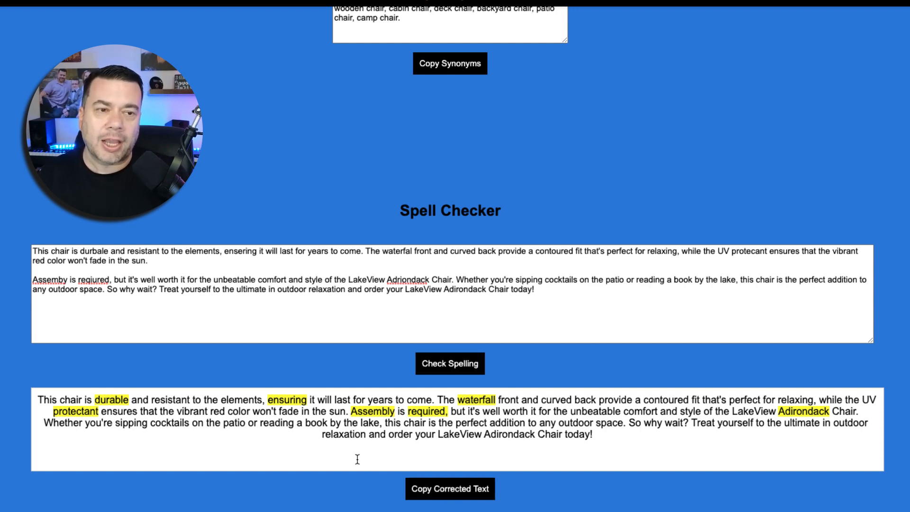
scroll("down", 3)
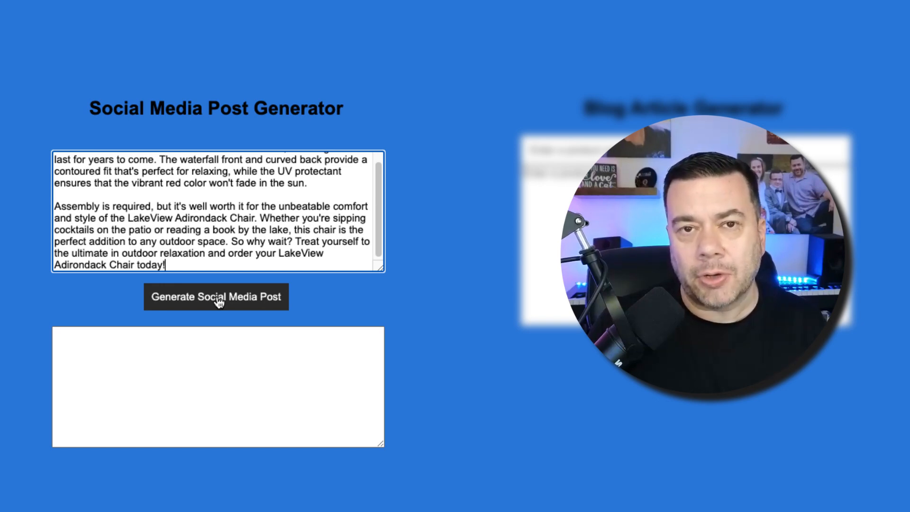
Step: Generate a social post for the LakeView Adirondack Chair and focus the Blog Article Generator
left_click(215, 296)
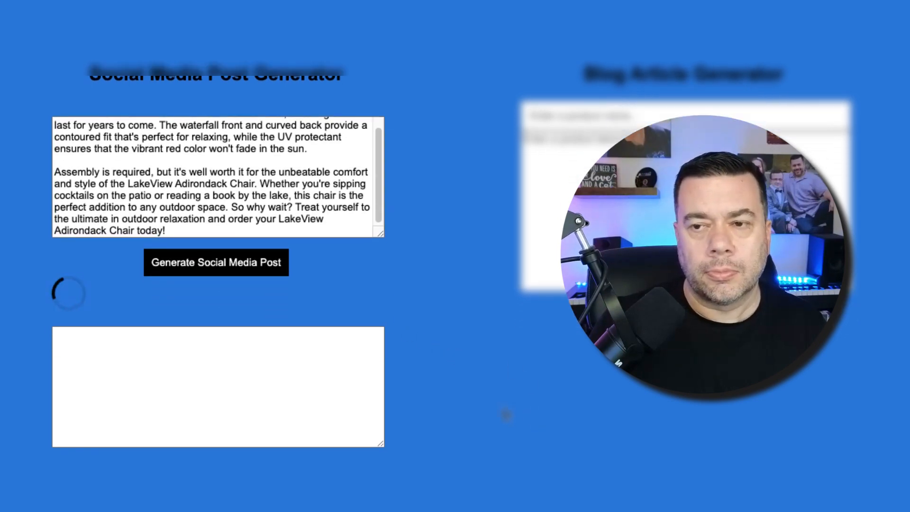
left_click(215, 262)
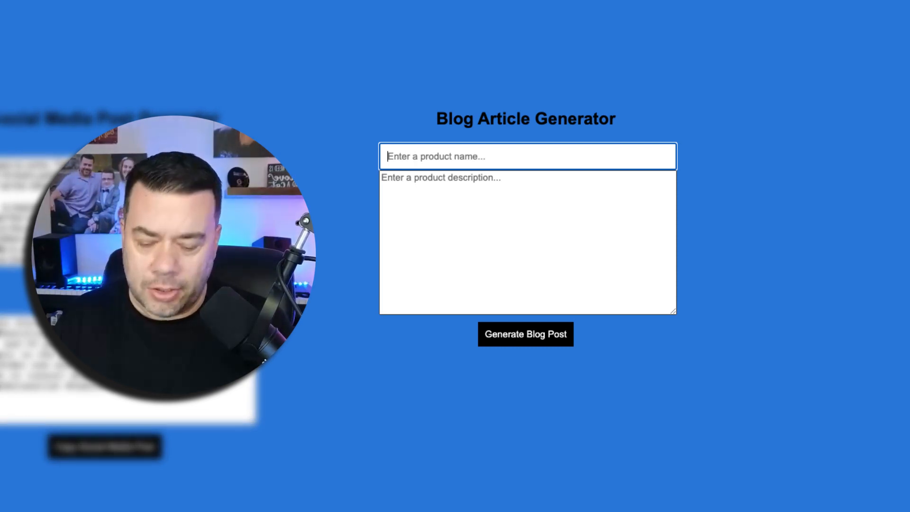
Step: Give the blog generator 'Lakeview Adirondack Chair' and its description, then request the article
type("Lakeview Adiron")
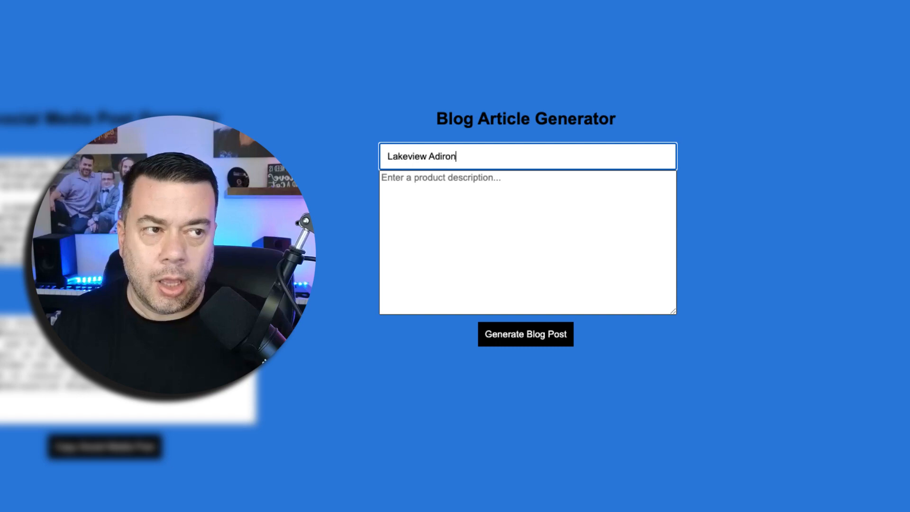
type("dack Chair")
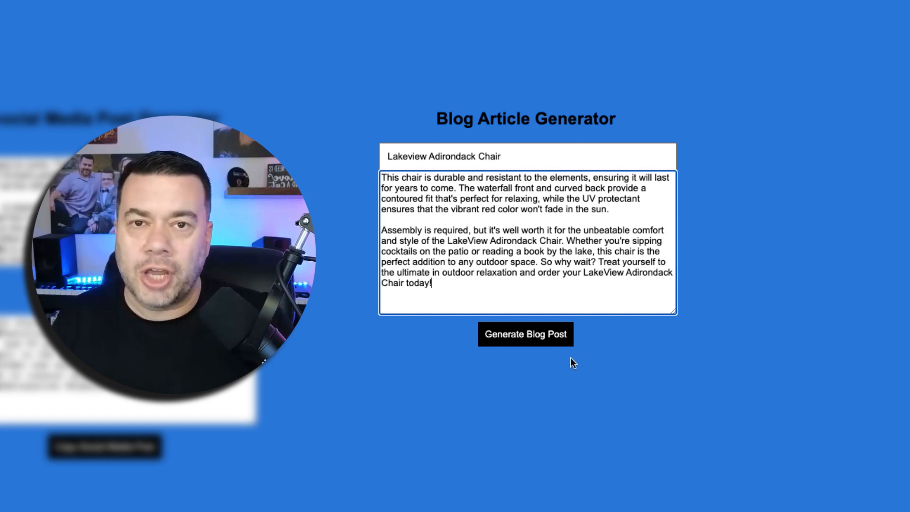
left_click(524, 334)
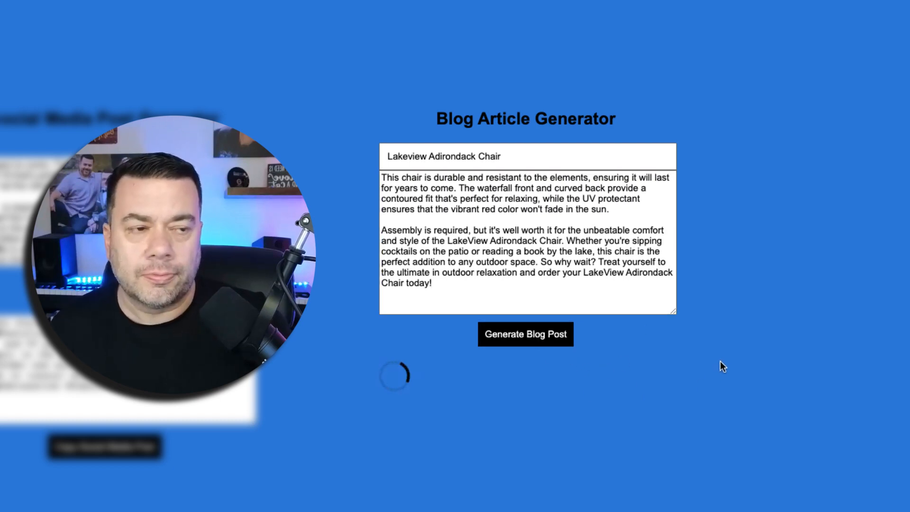
left_click(525, 334)
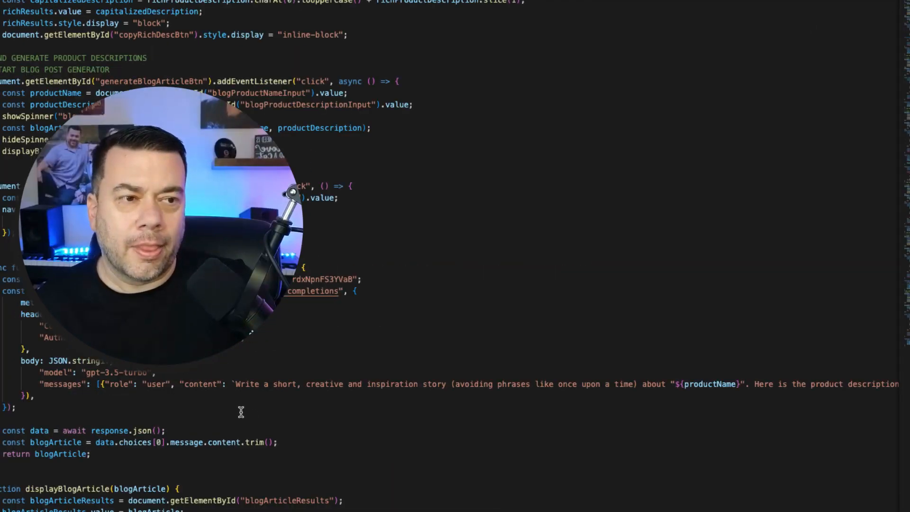
mouse_move(387, 398)
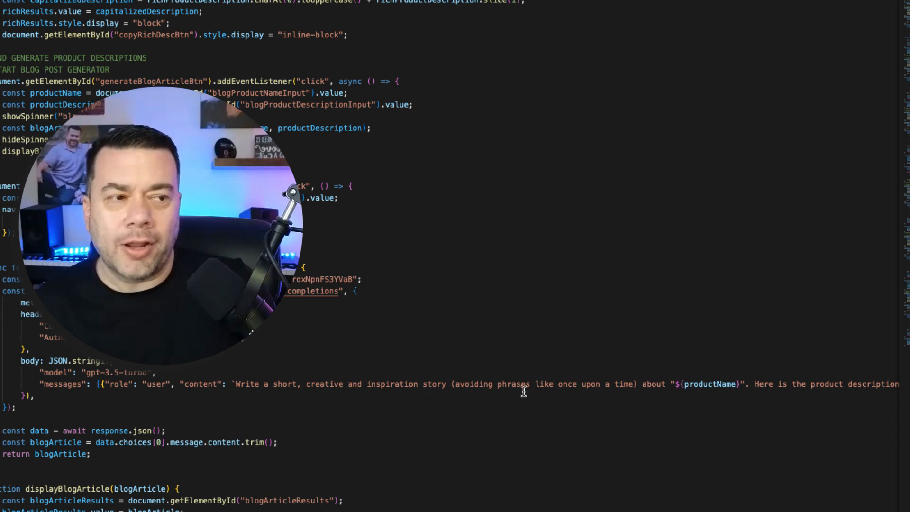
mouse_move(626, 398)
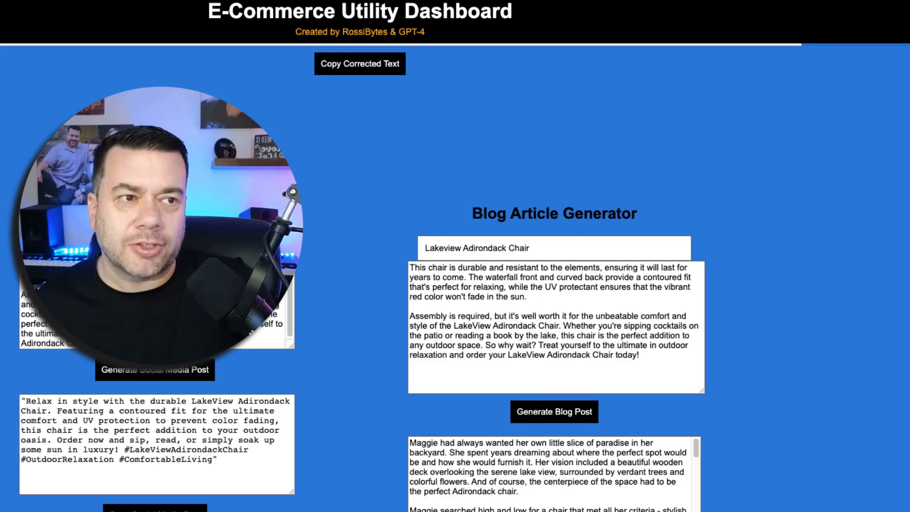
scroll("down", 3)
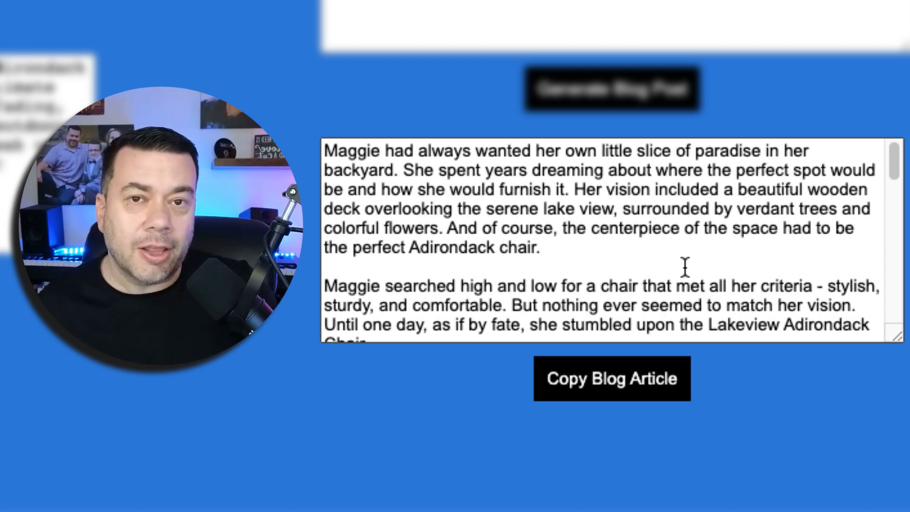
scroll("down", 3)
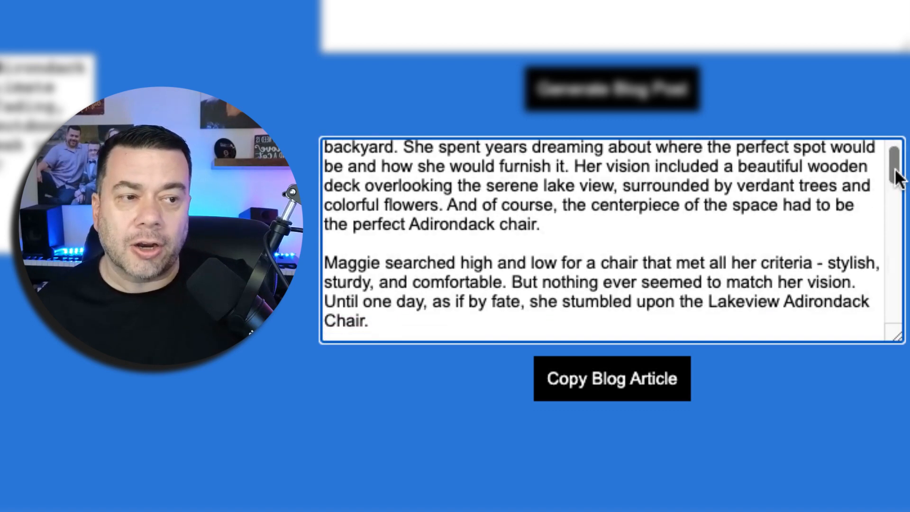
scroll("down", 3)
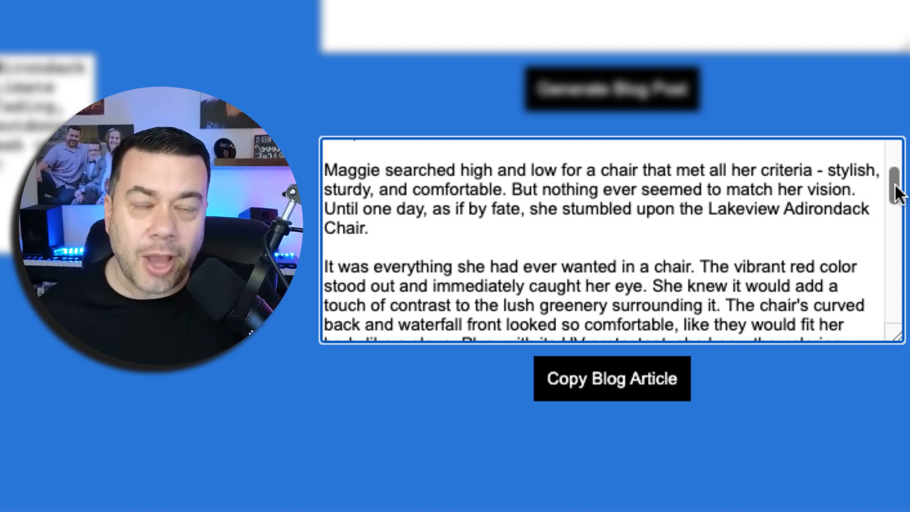
scroll("down", 3)
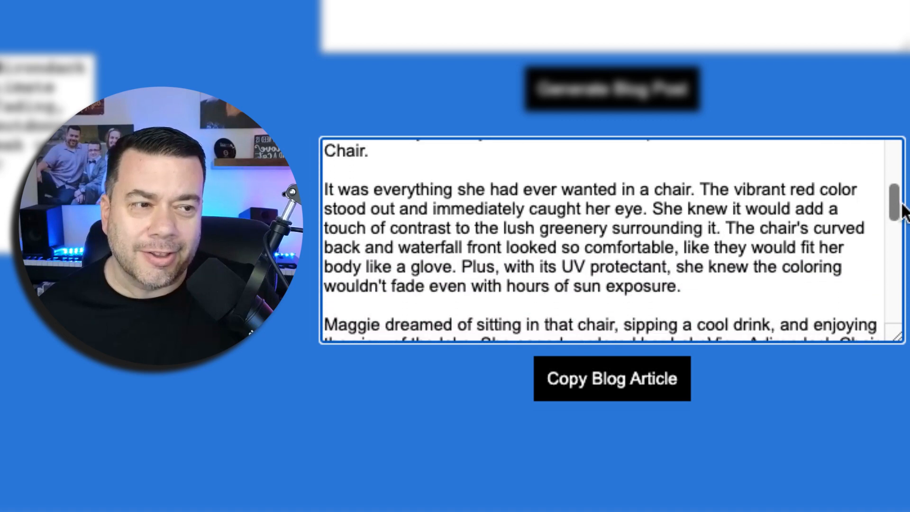
scroll("down", 3)
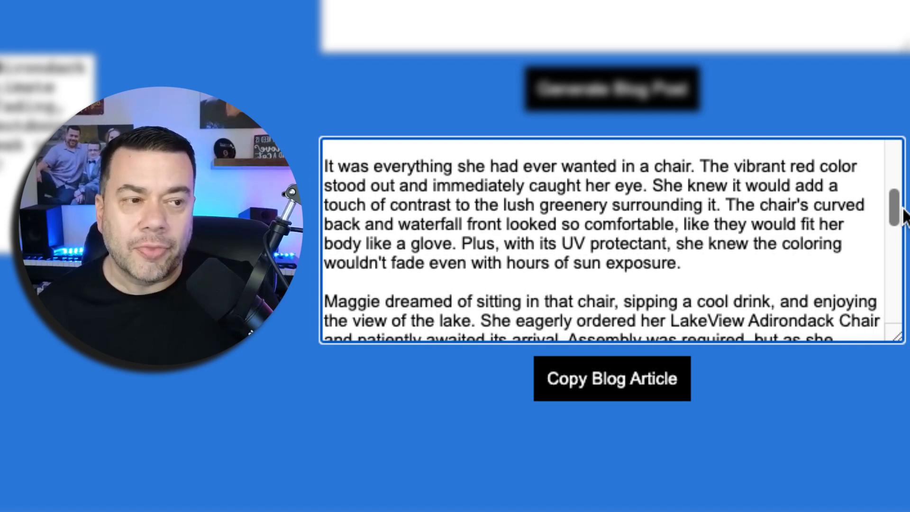
scroll("down", 3)
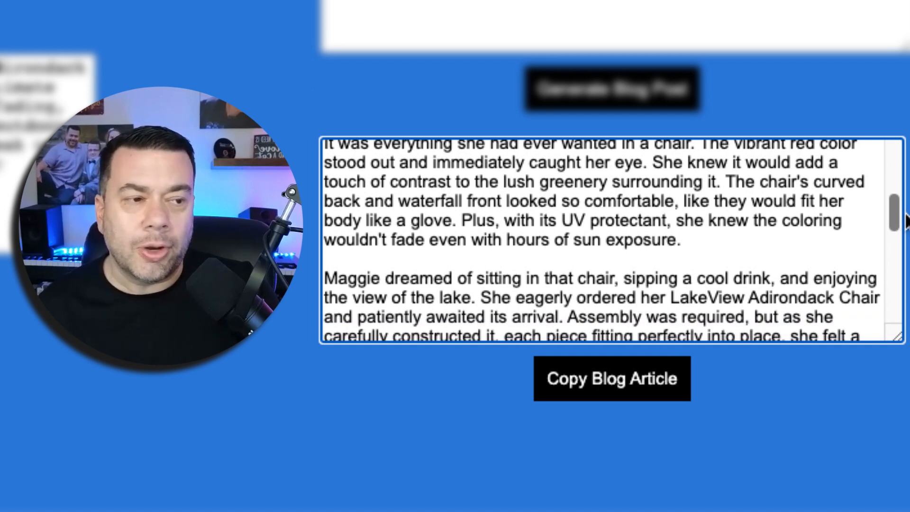
scroll("down", 3)
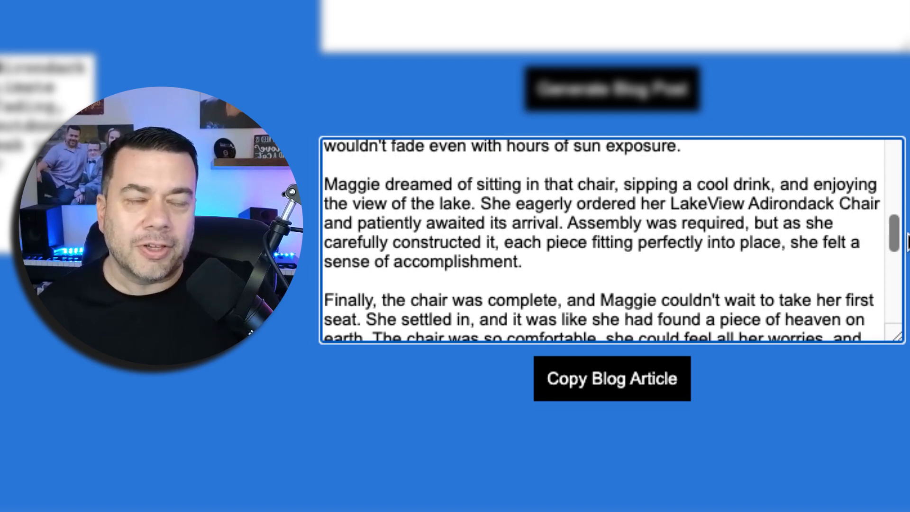
scroll("down", 3)
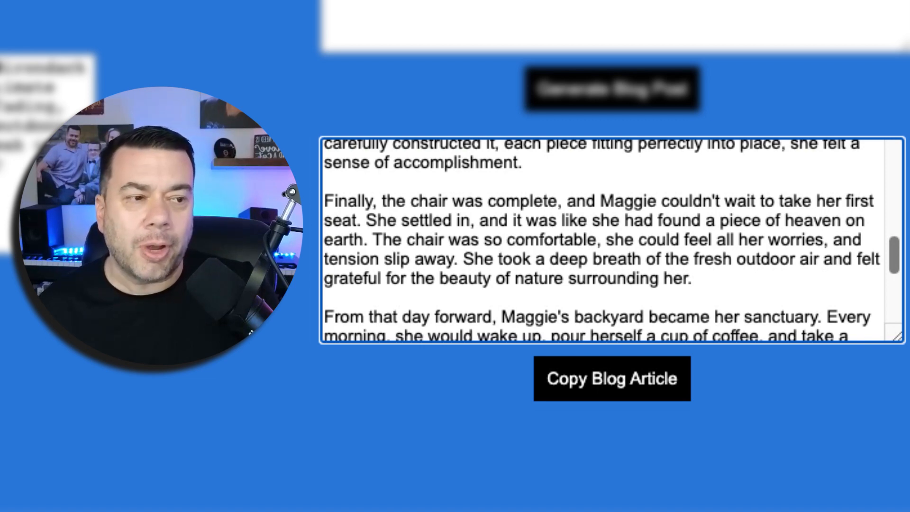
scroll("down", 3)
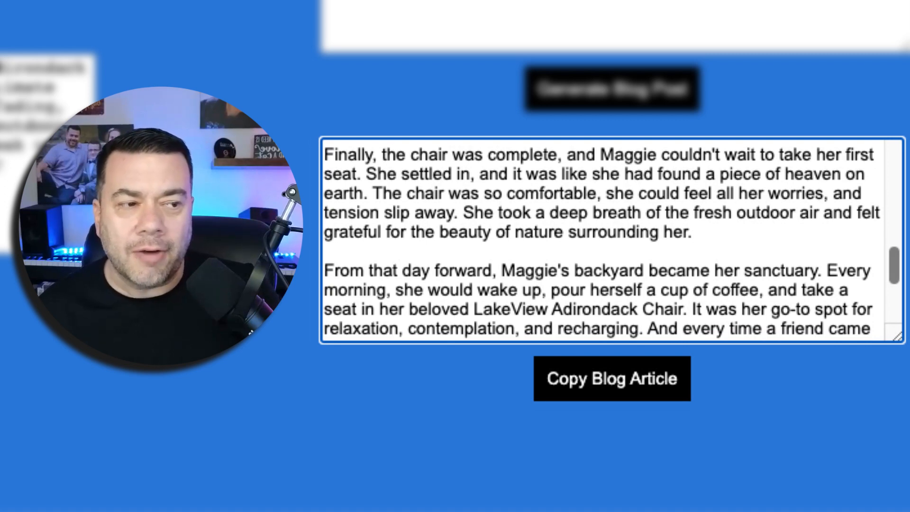
scroll("down", 3)
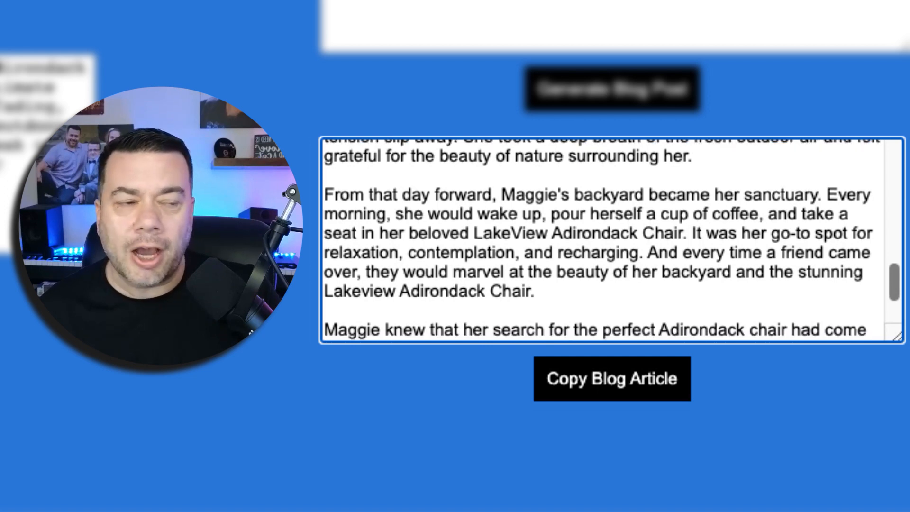
scroll("down", 3)
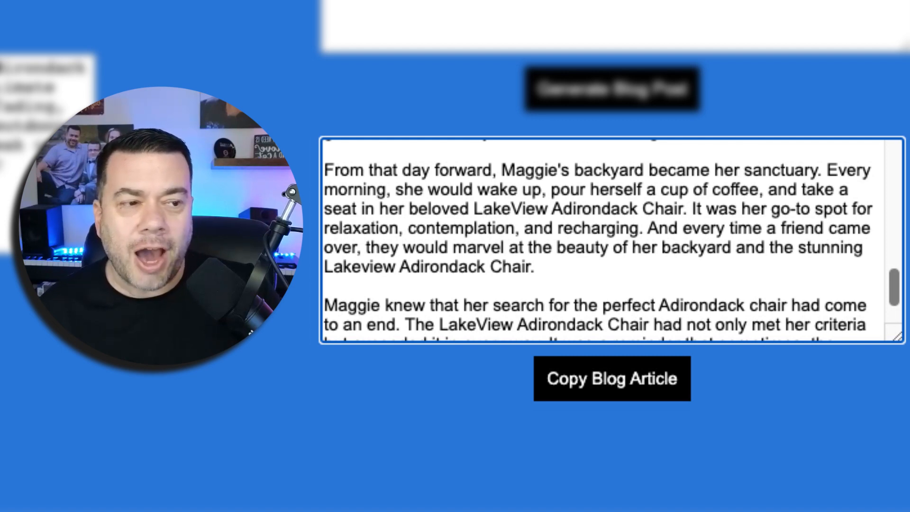
scroll("down", 3)
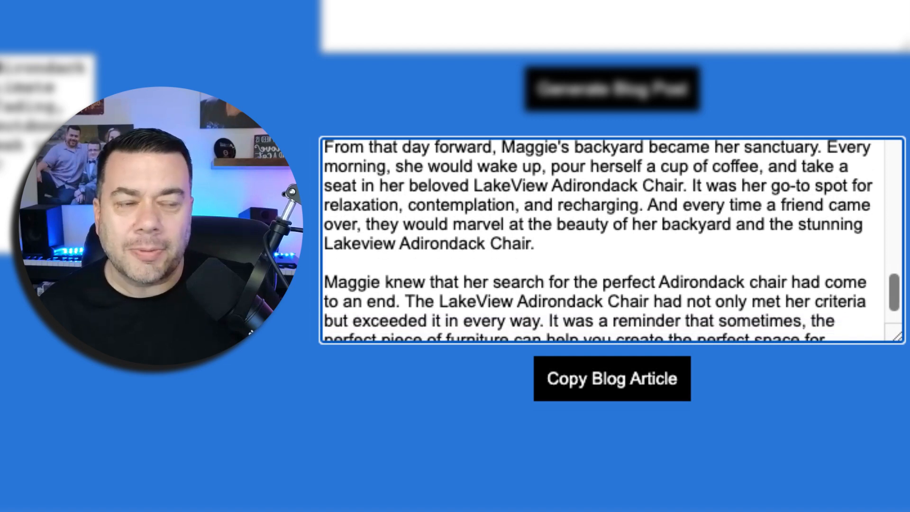